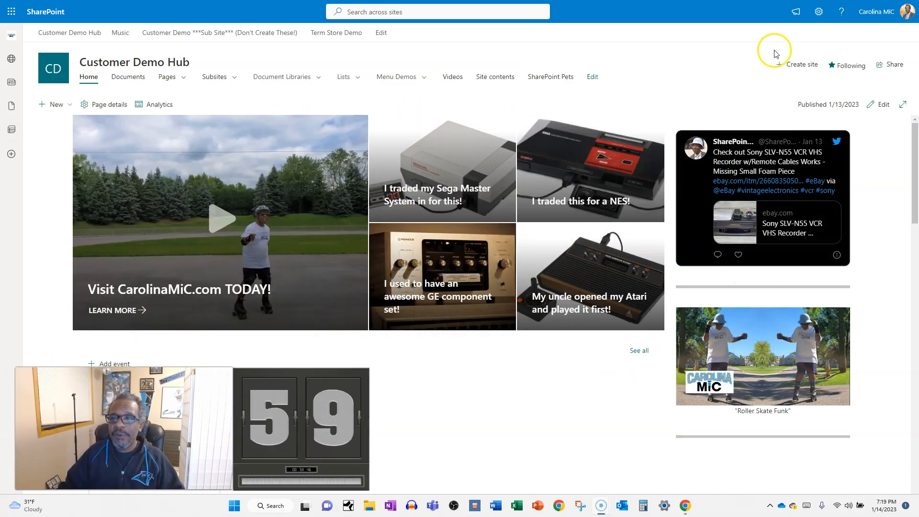
Step: Reach the Customer Demo Hub's advanced permissions page via Settings > Site permissions
click(818, 12)
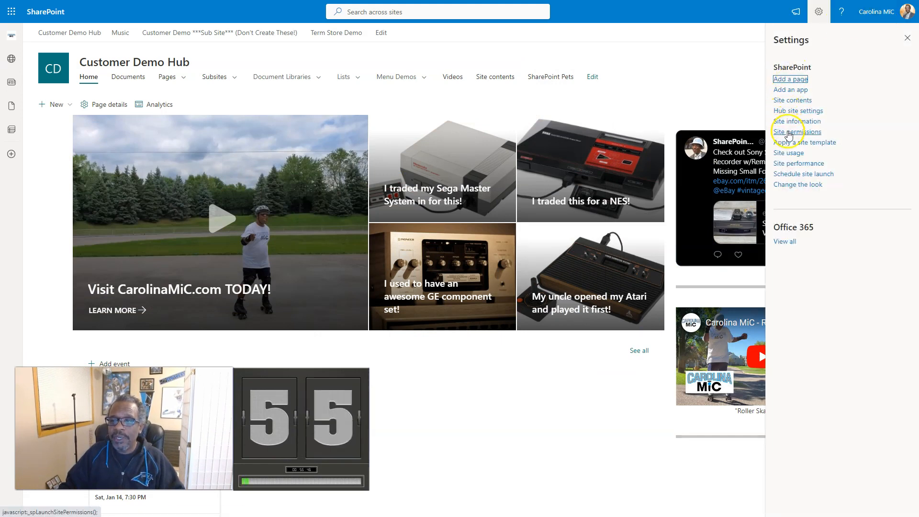
click(795, 132)
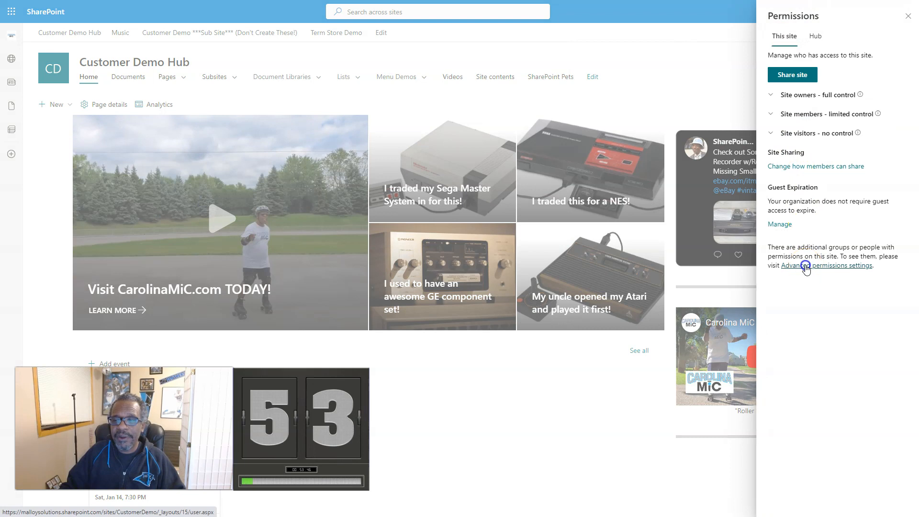
click(808, 265)
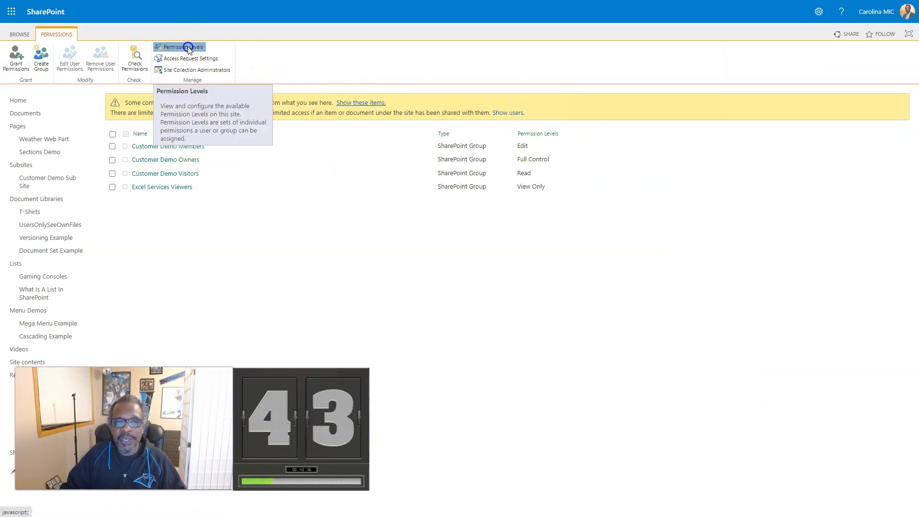
Step: Start a copy of the Edit permission level from the Permission Levels list
click(183, 47)
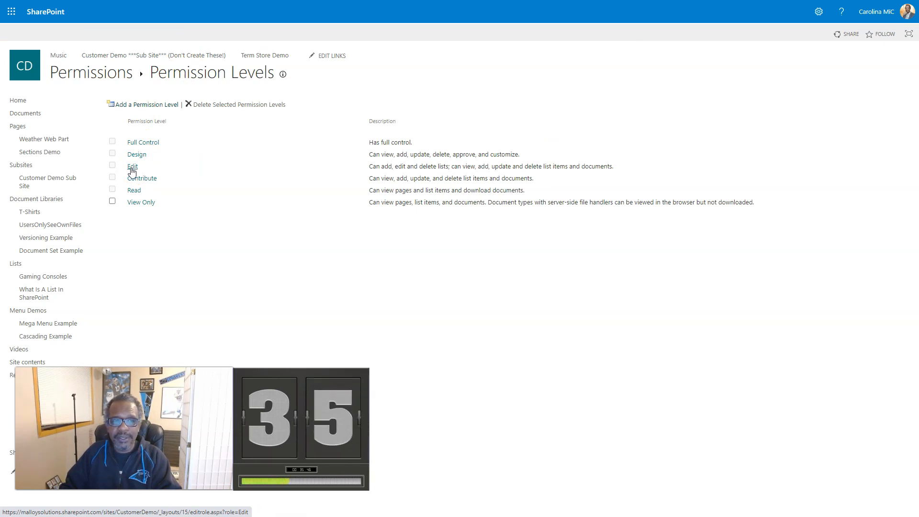
click(132, 166)
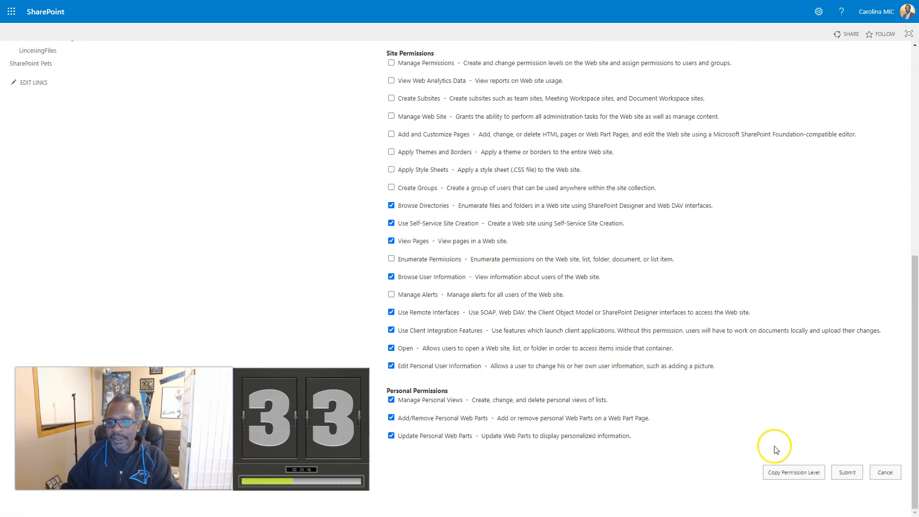
click(792, 472)
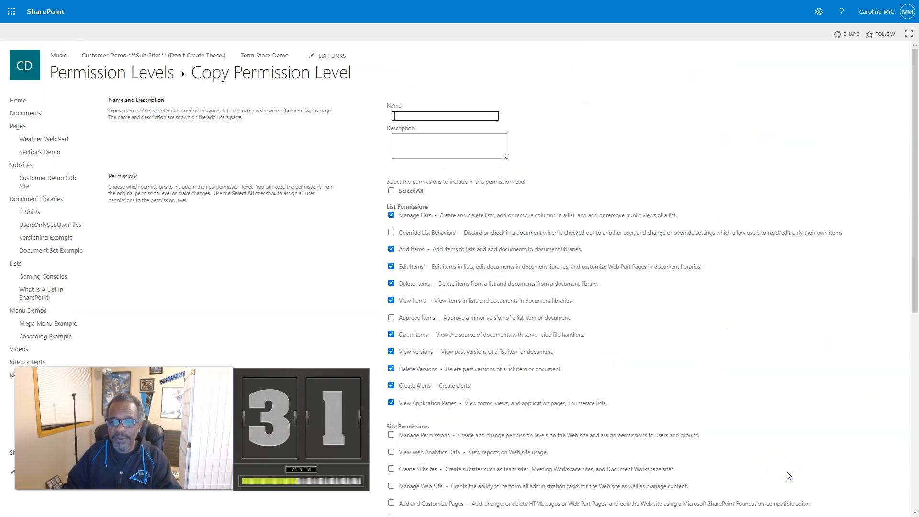
Step: Name the copy 'Member - Do Deleting', untick Delete Items, and create it
text(Member - D)
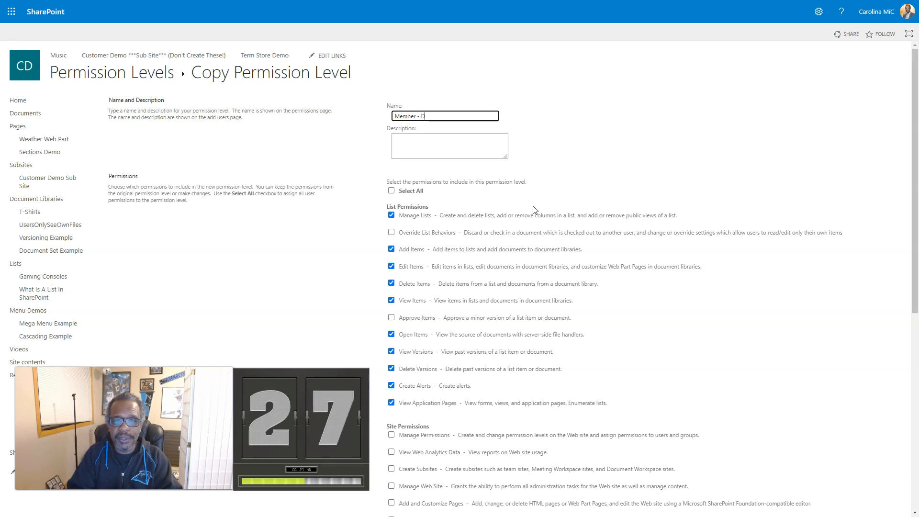
text(o Deleting)
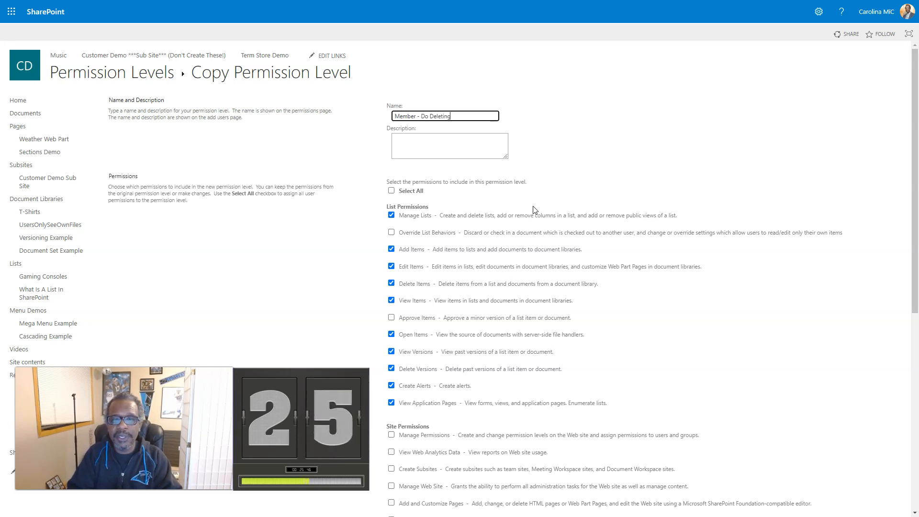
click(390, 283)
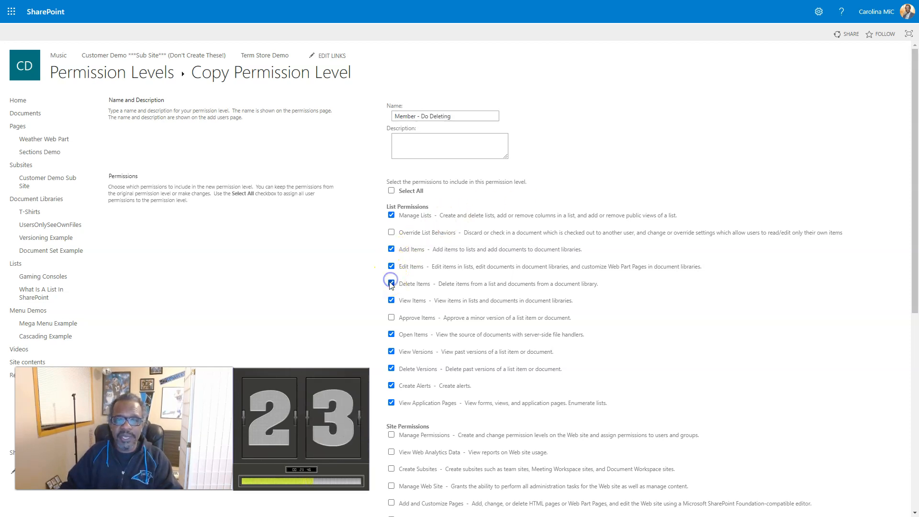
scroll(down, 3)
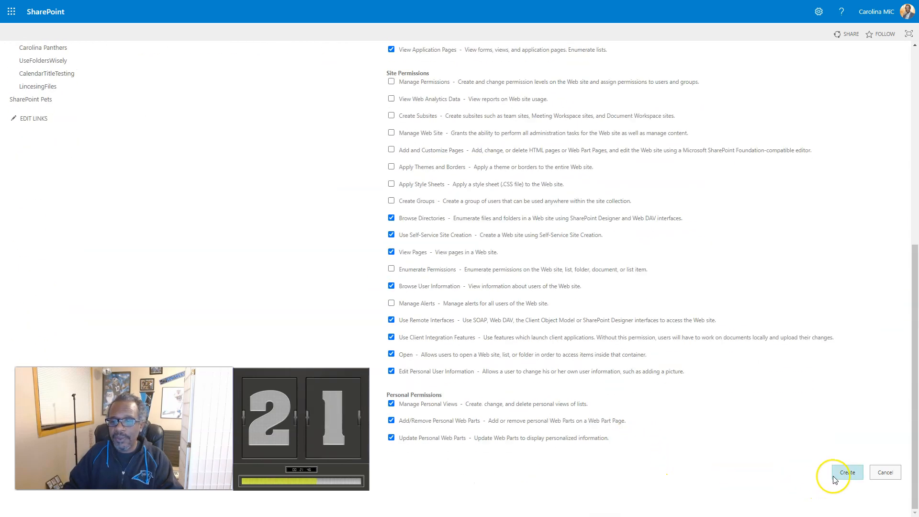
click(846, 472)
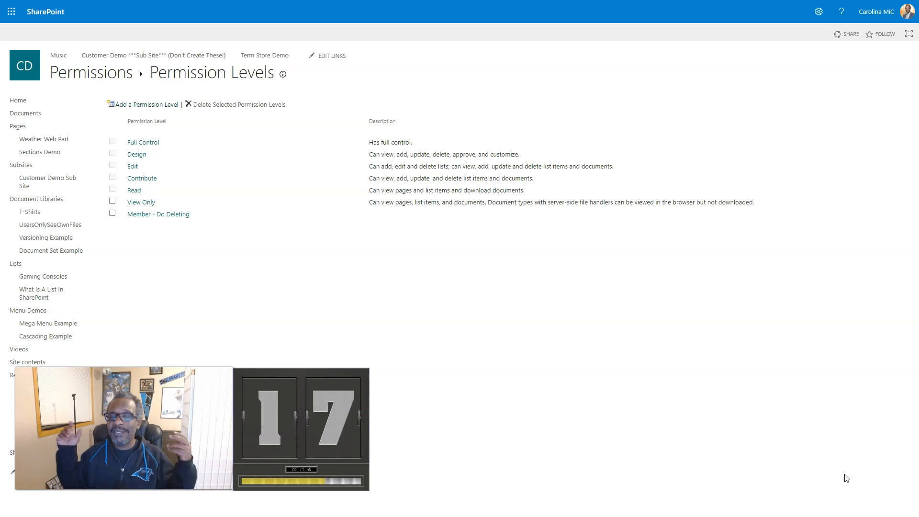
mouse_move(806, 479)
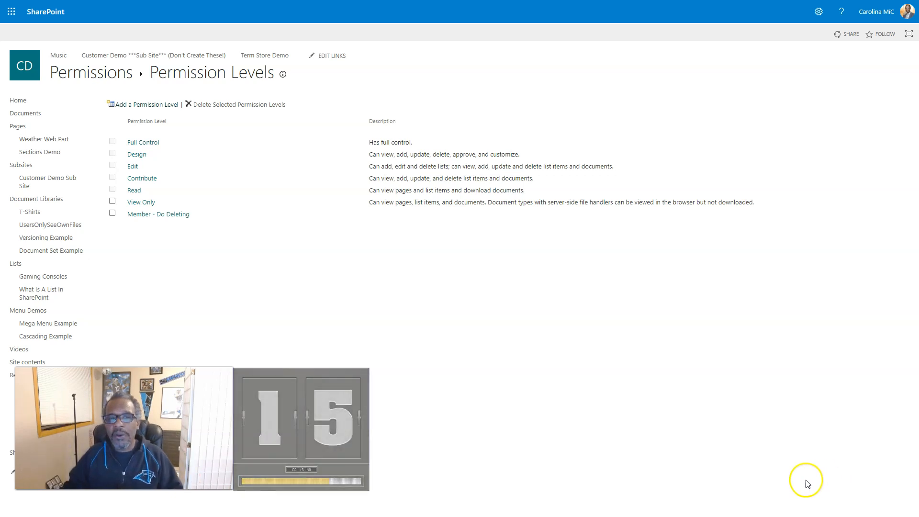
mouse_move(328, 374)
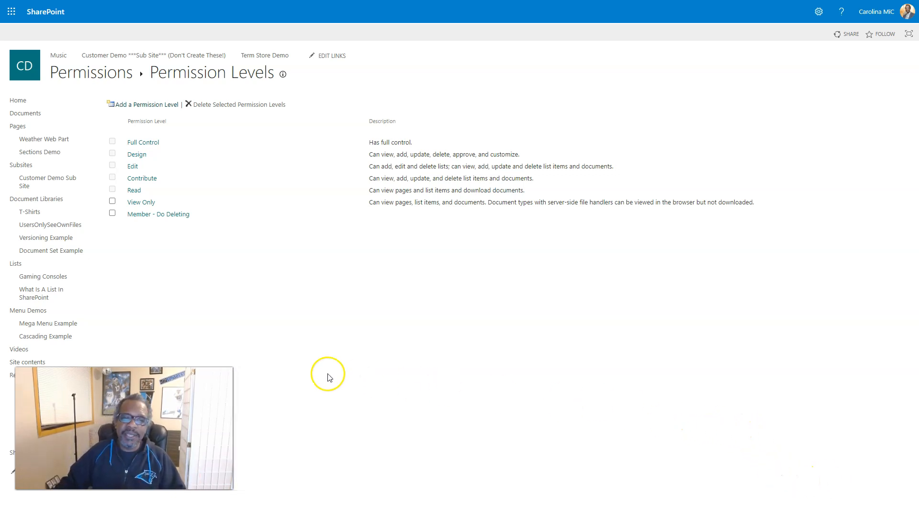
mouse_move(328, 376)
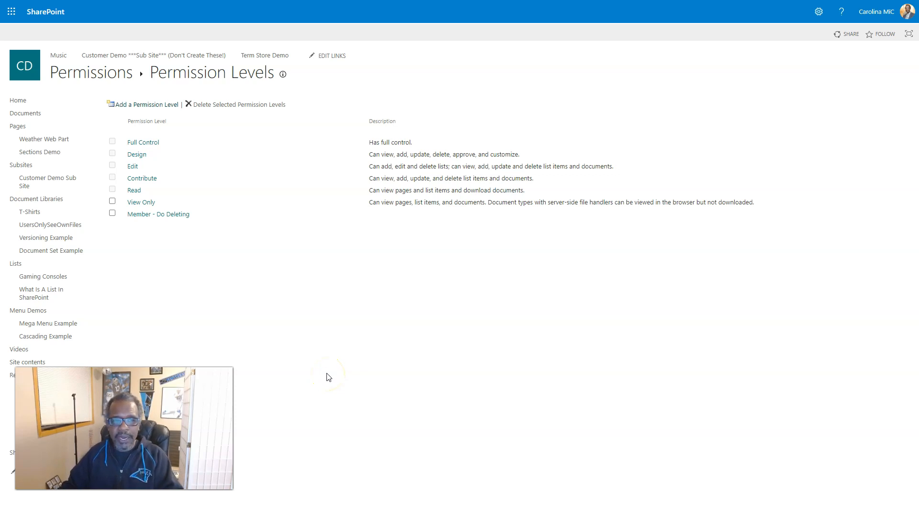
mouse_move(113, 213)
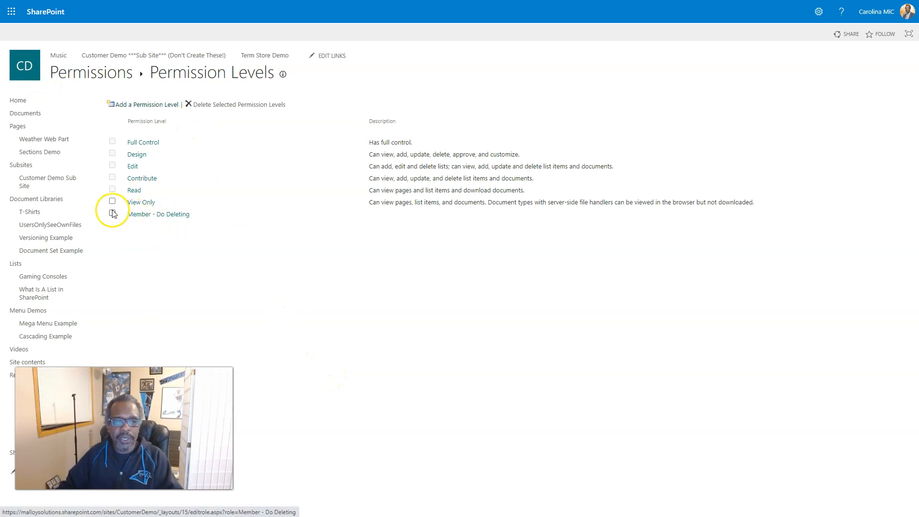
Step: Delete the misnamed 'Member - Do Deleting' permission level and confirm
click(238, 105)
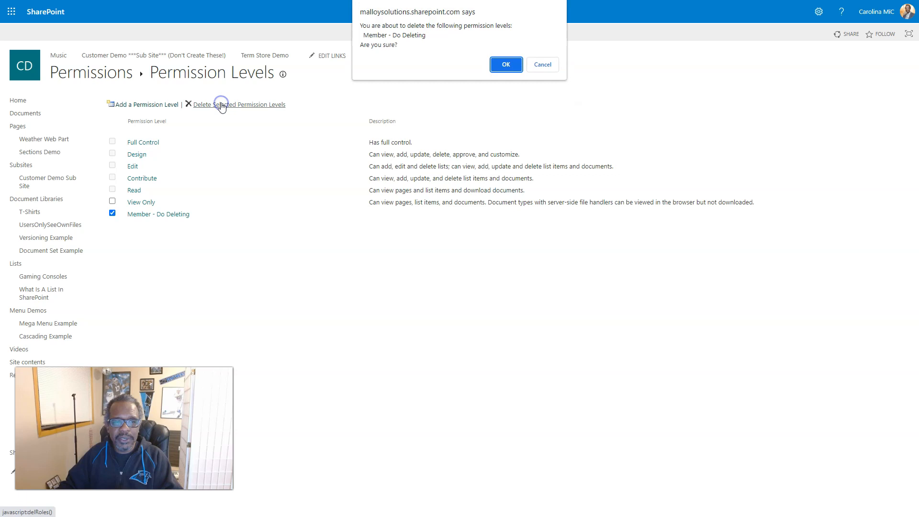
click(504, 64)
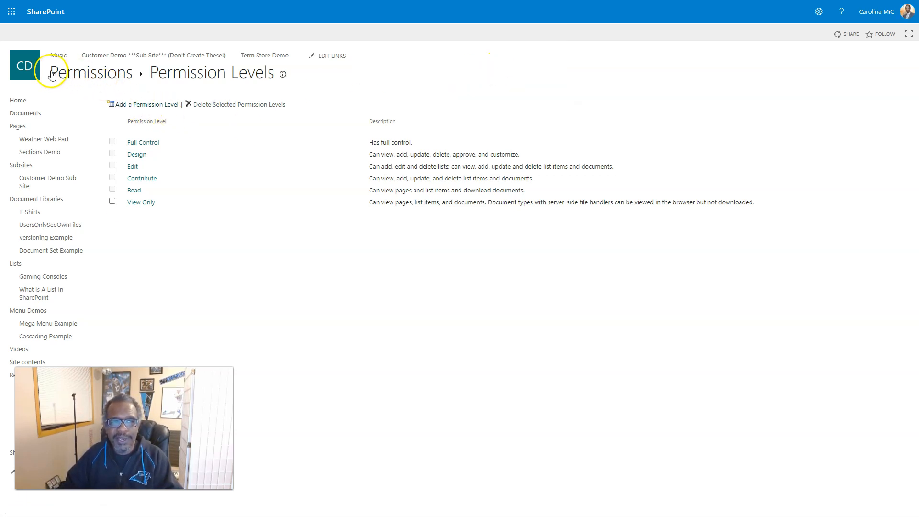
mouse_move(32, 66)
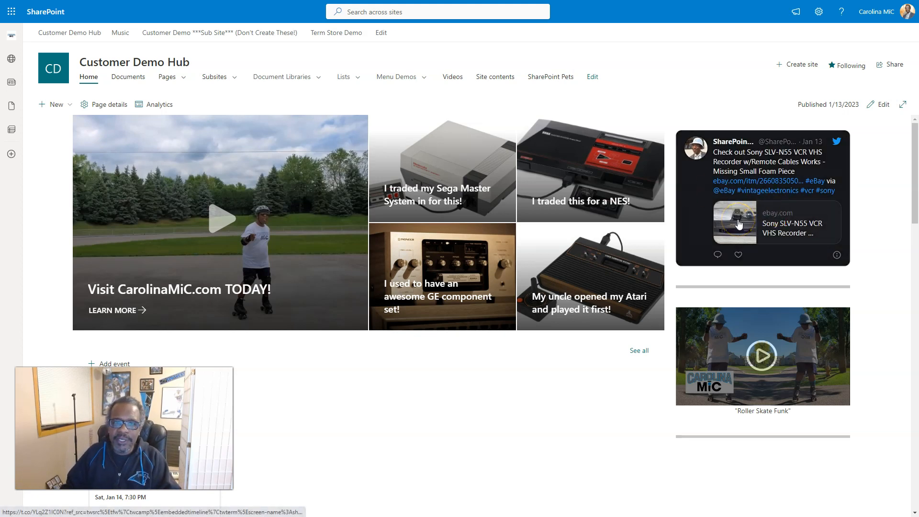
mouse_move(774, 95)
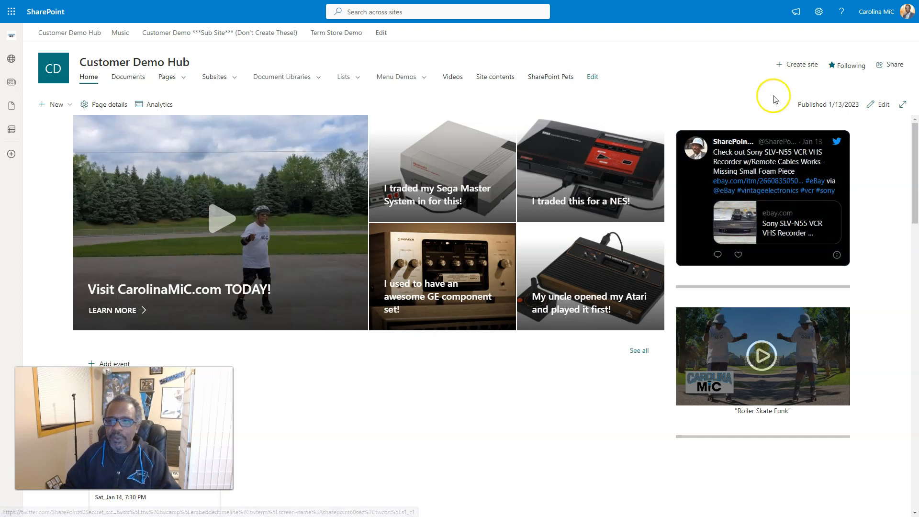
mouse_move(772, 99)
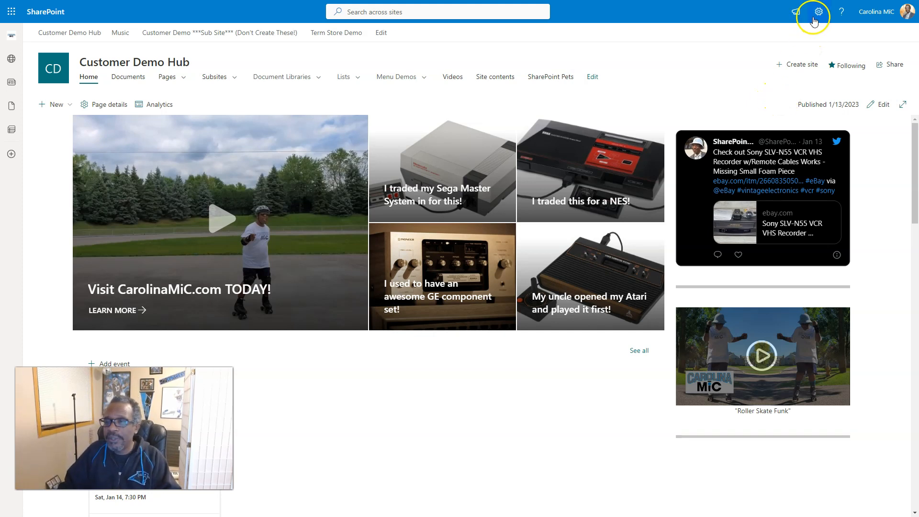
Step: Return to the site's advanced permissions page via Settings > Site permissions
click(818, 12)
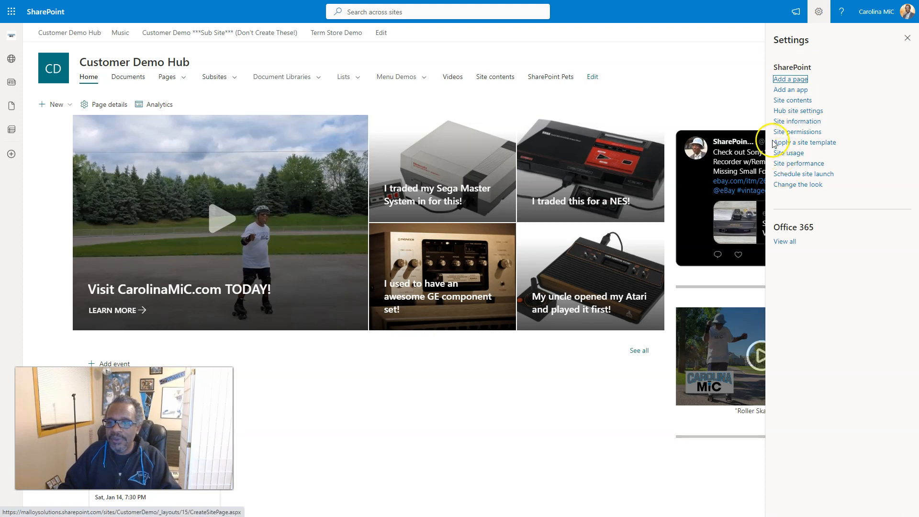
click(797, 131)
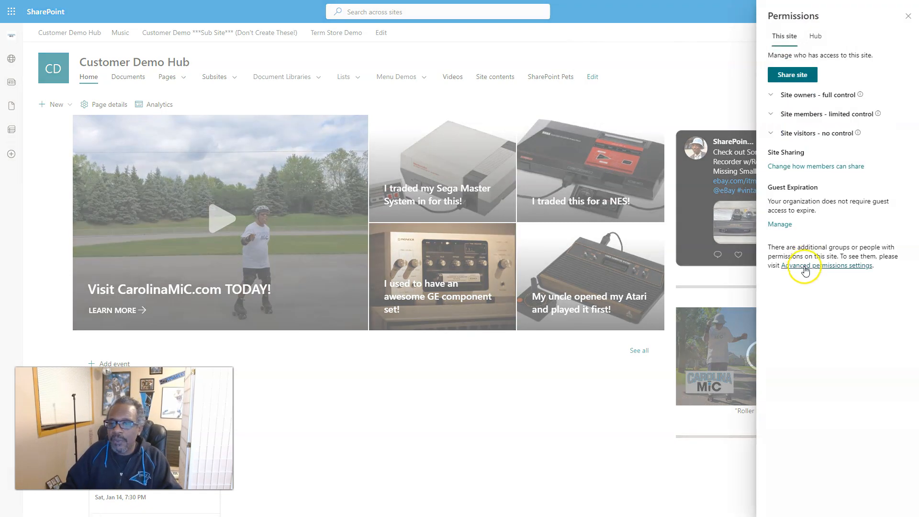
click(812, 265)
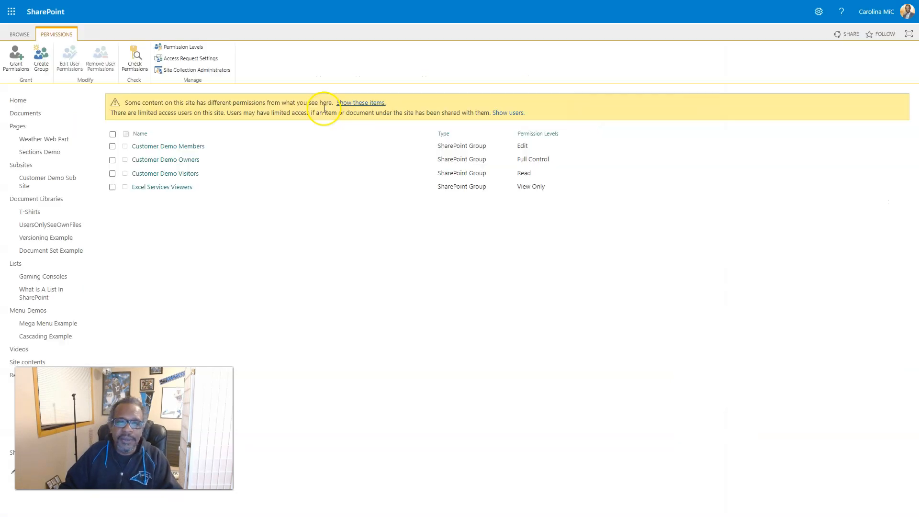
mouse_move(224, 61)
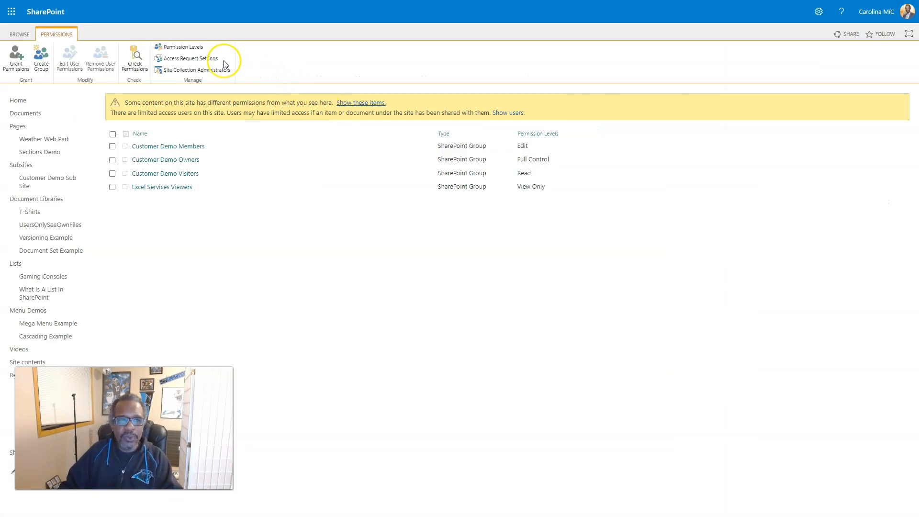
mouse_move(182, 47)
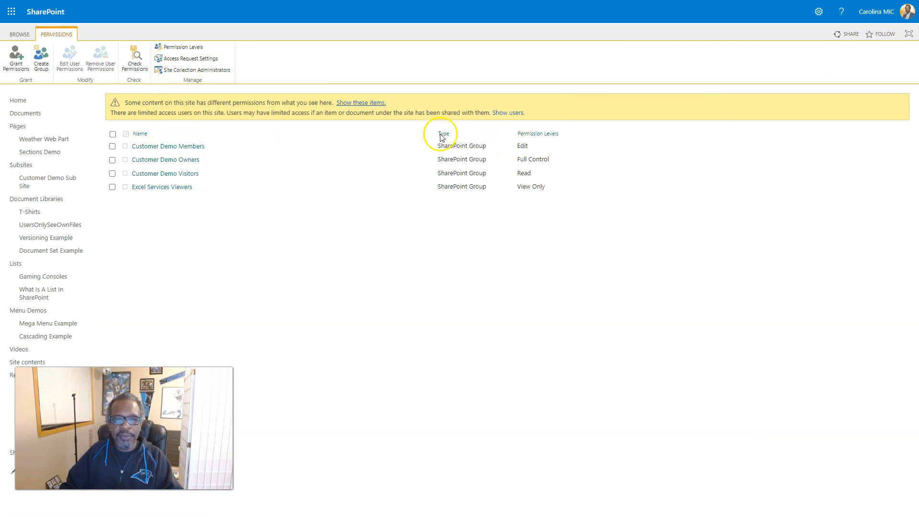
mouse_move(223, 143)
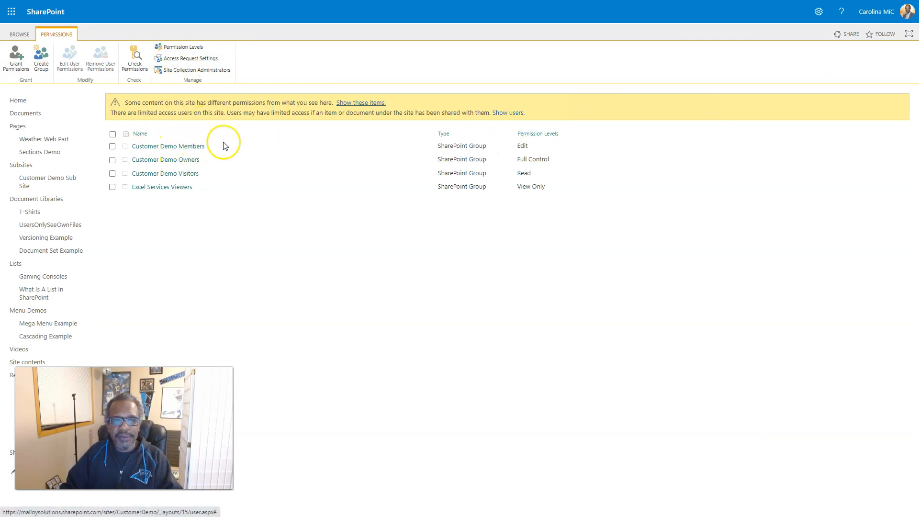
mouse_move(156, 148)
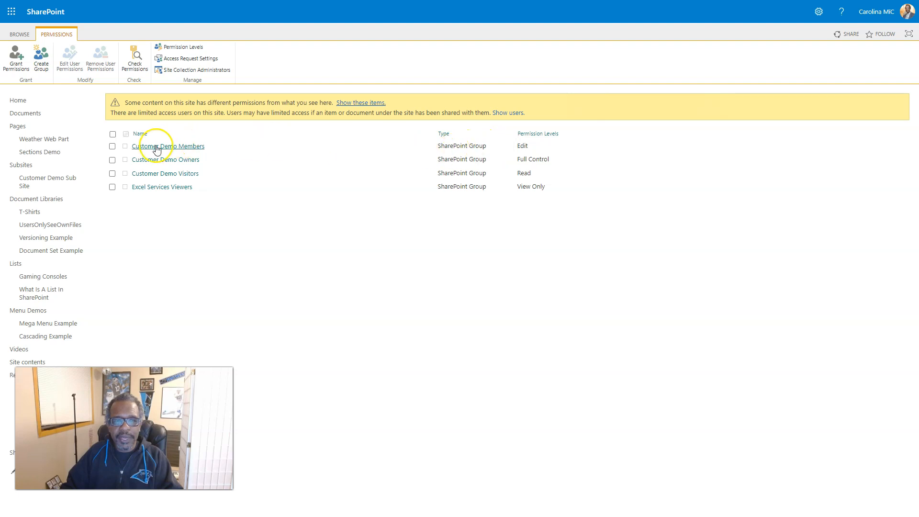
mouse_move(517, 150)
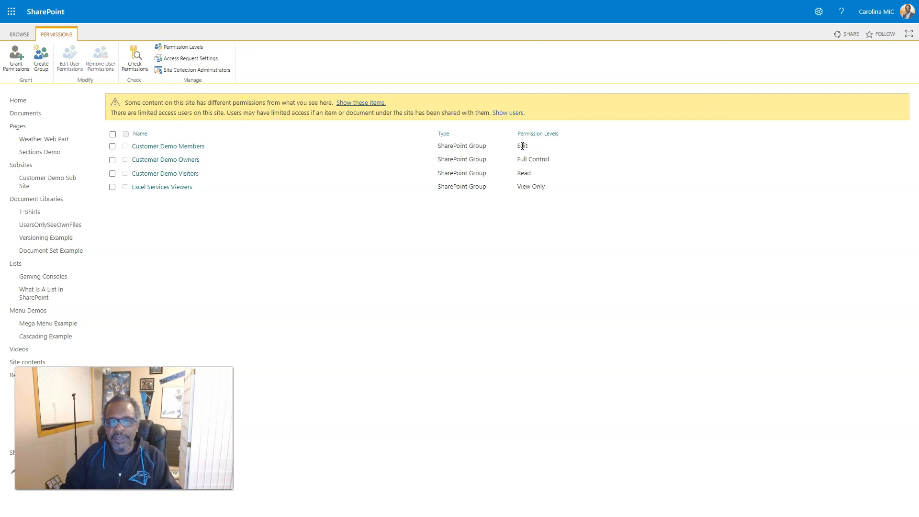
mouse_move(239, 110)
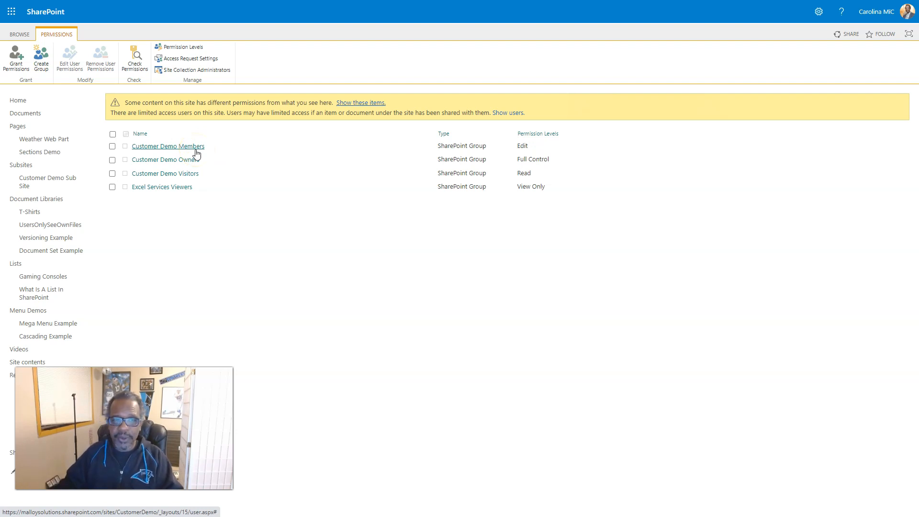
mouse_move(367, 148)
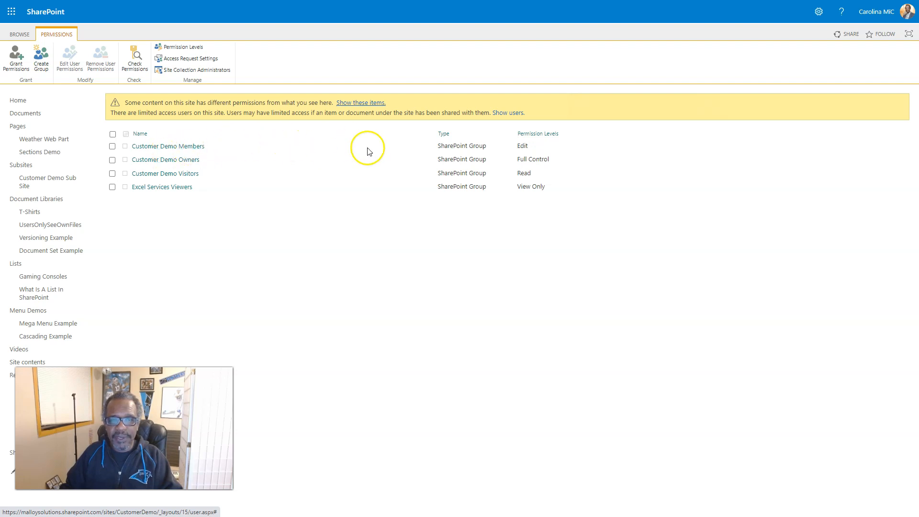
mouse_move(489, 148)
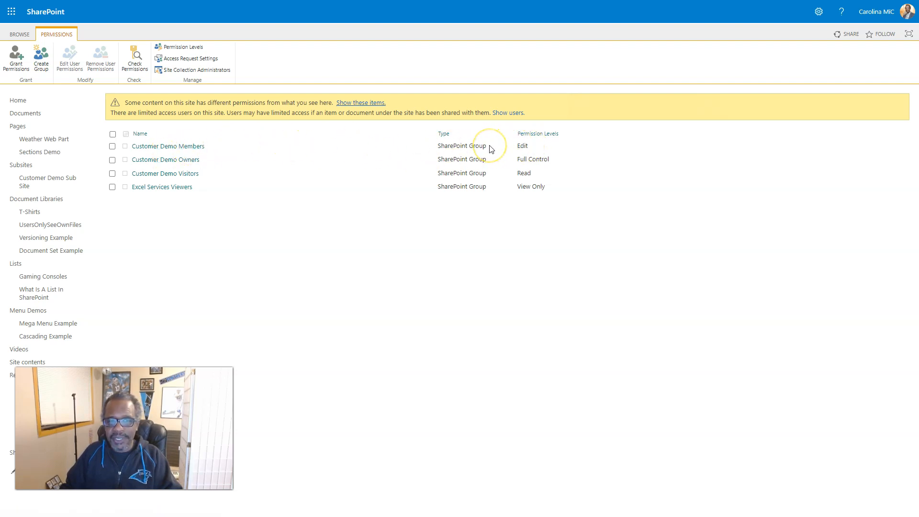
mouse_move(245, 148)
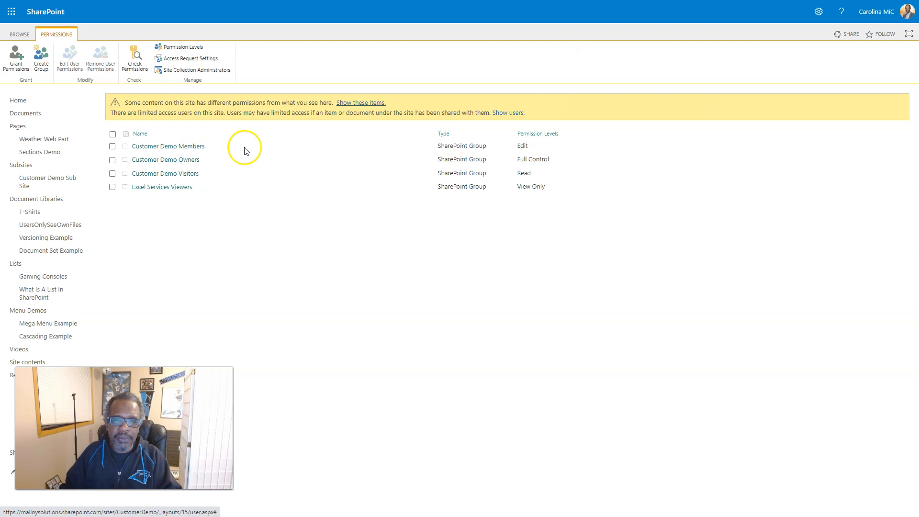
mouse_move(524, 149)
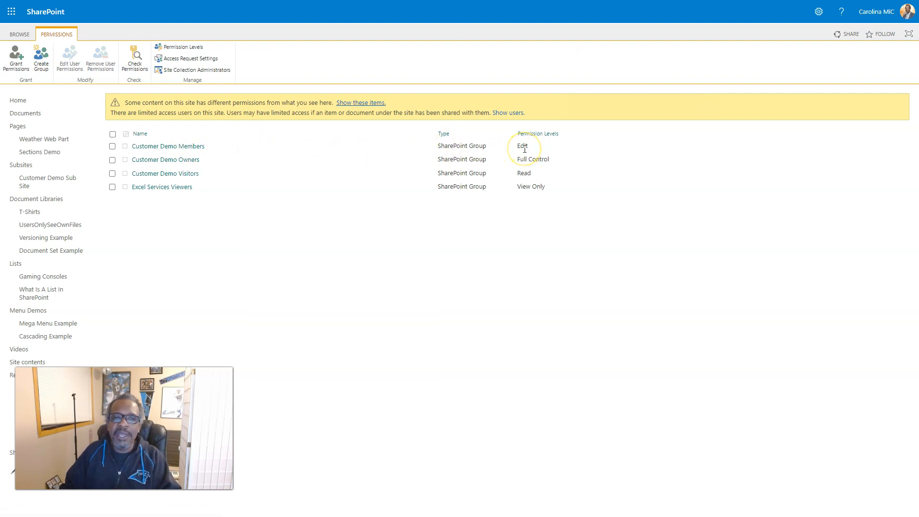
mouse_move(379, 129)
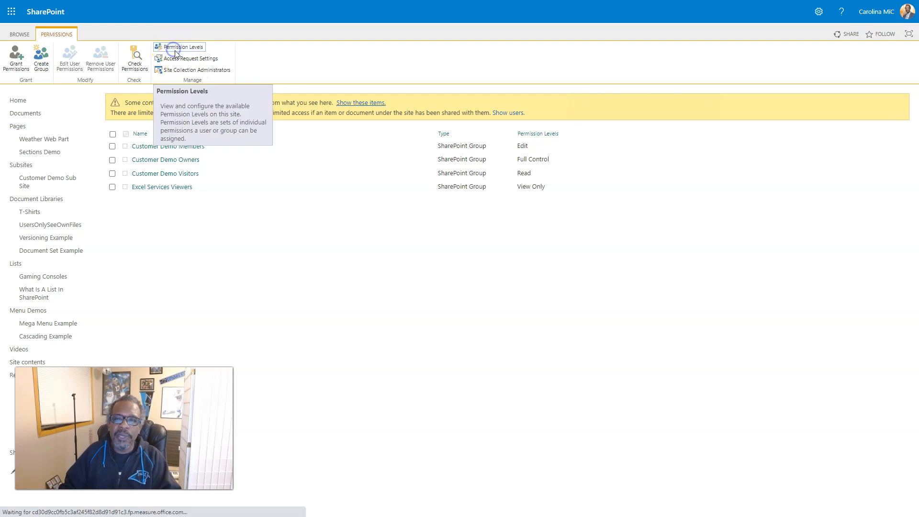
Step: Show the site's Permission Levels list from the ribbon
click(182, 47)
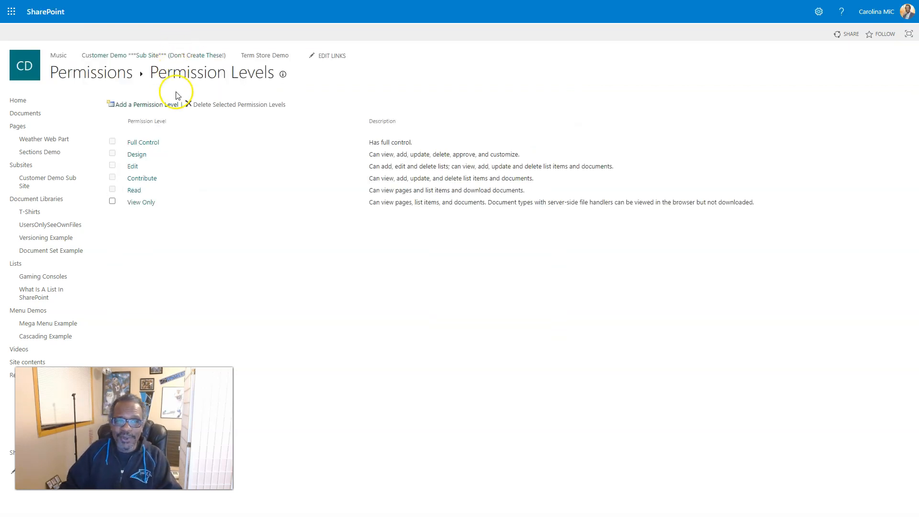
mouse_move(133, 167)
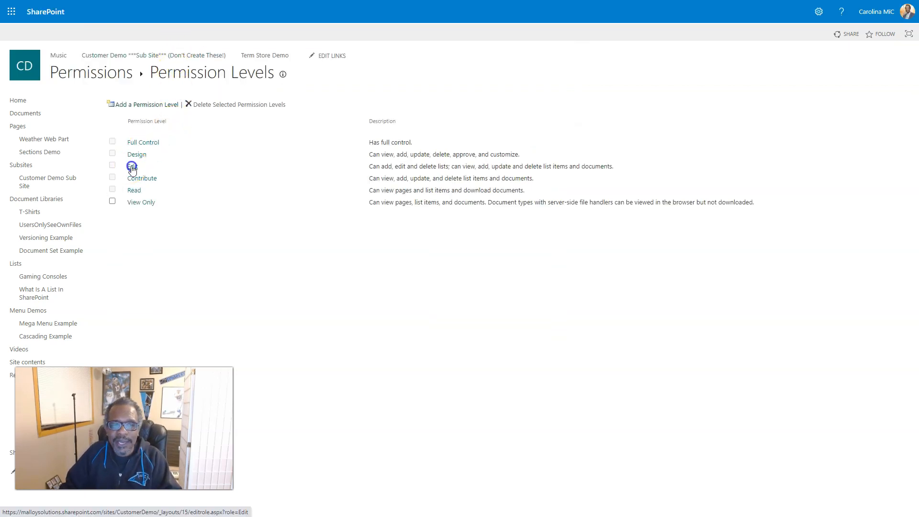
Step: Review the Edit permission level's list, site and personal permission checkboxes
click(132, 165)
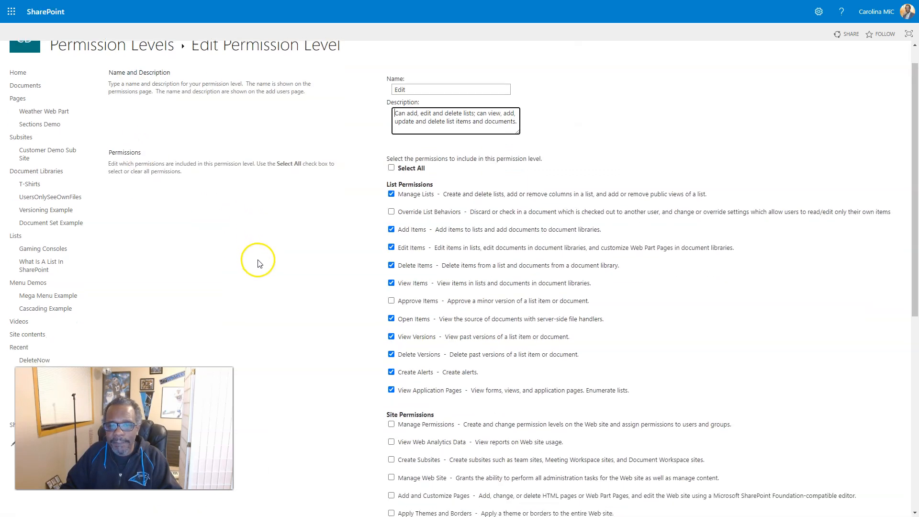
scroll(down, 3)
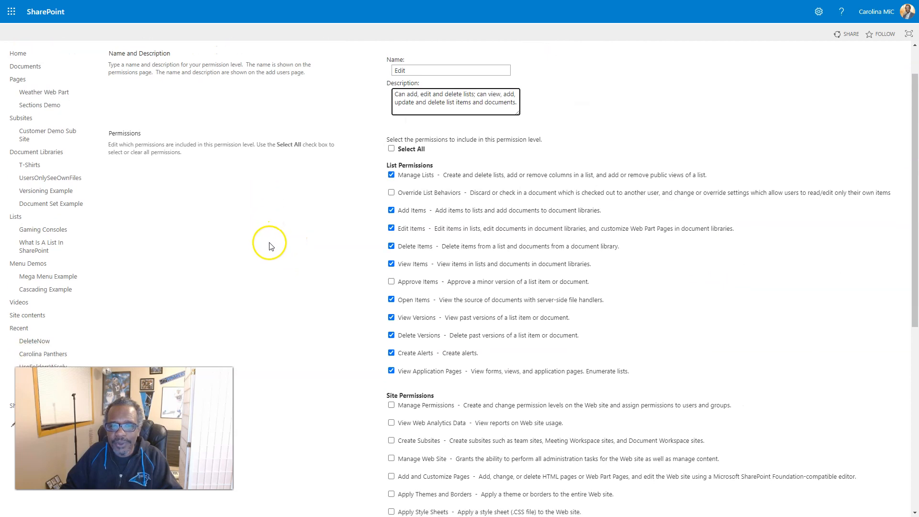
scroll(down, 3)
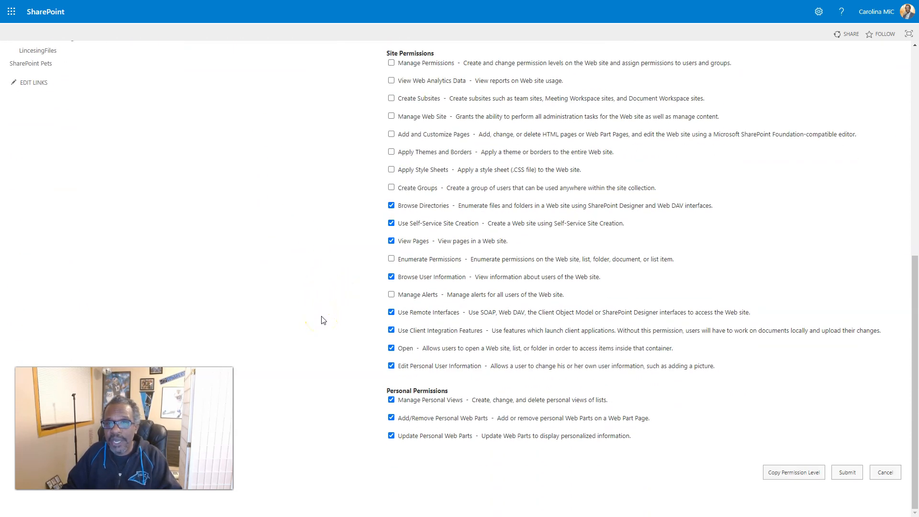
scroll(up, 3)
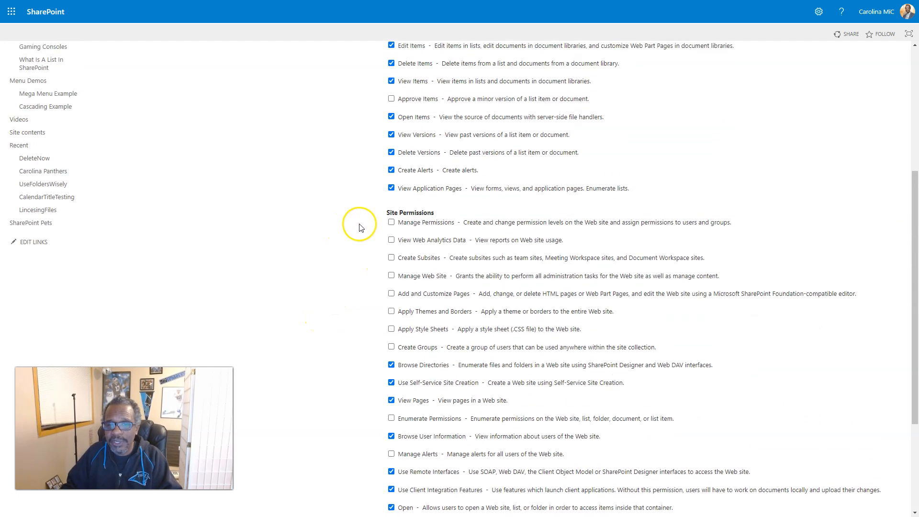
scroll(down, 3)
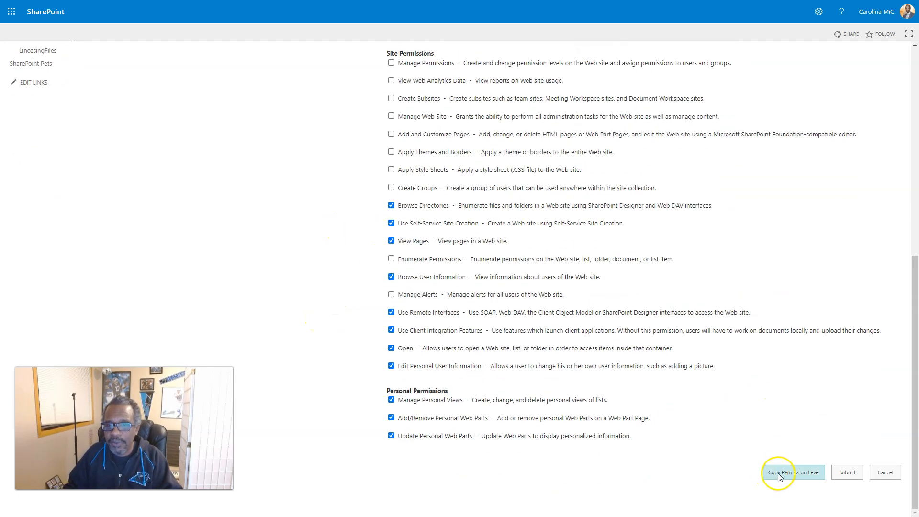
Step: Copy the Edit level and name the new one 'Site Member - No Deleting'
click(792, 472)
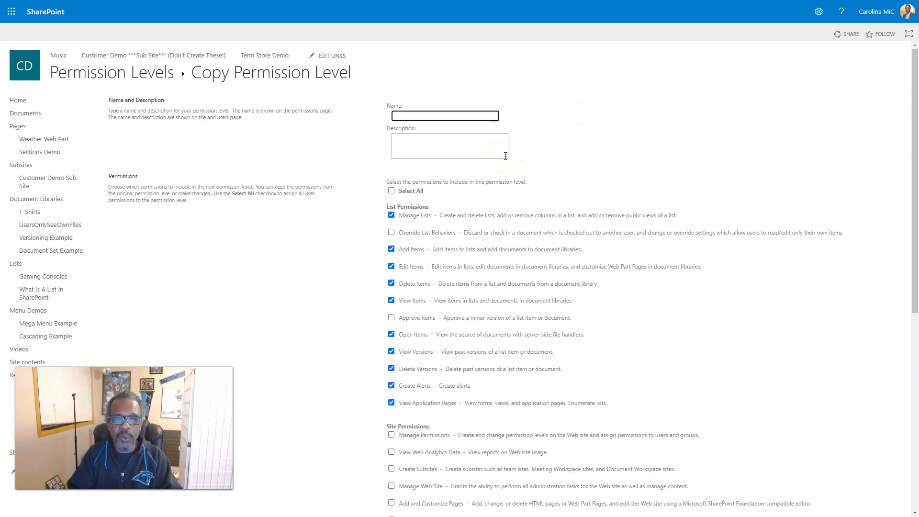
text(Site Member - Caor)
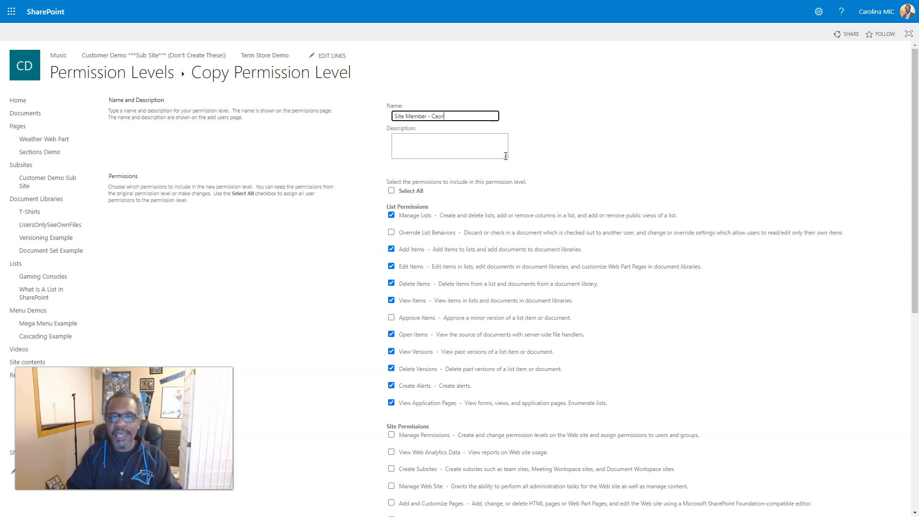
key(BackSpace)
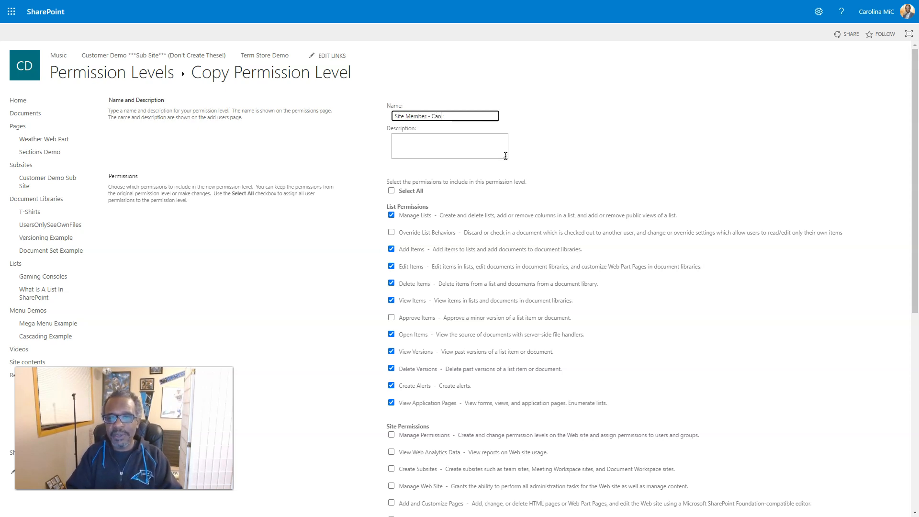
text(No)
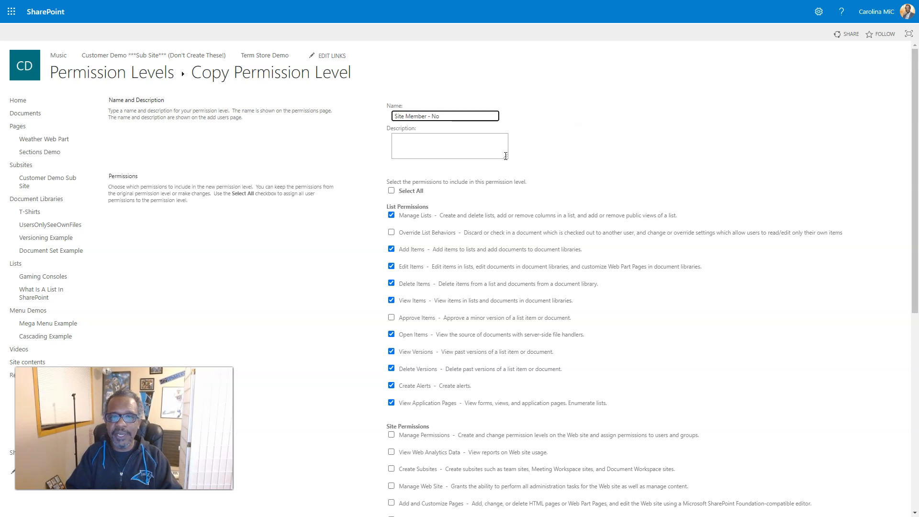
text(Deleting)
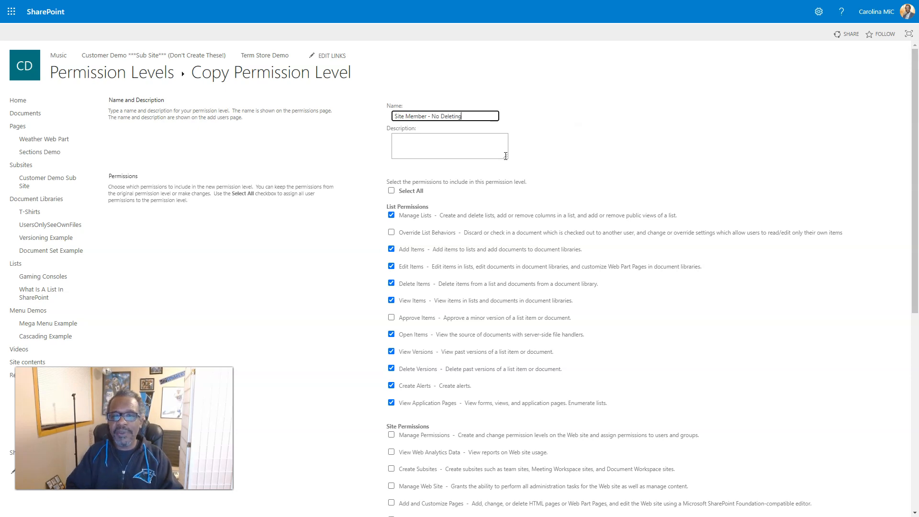
click(448, 145)
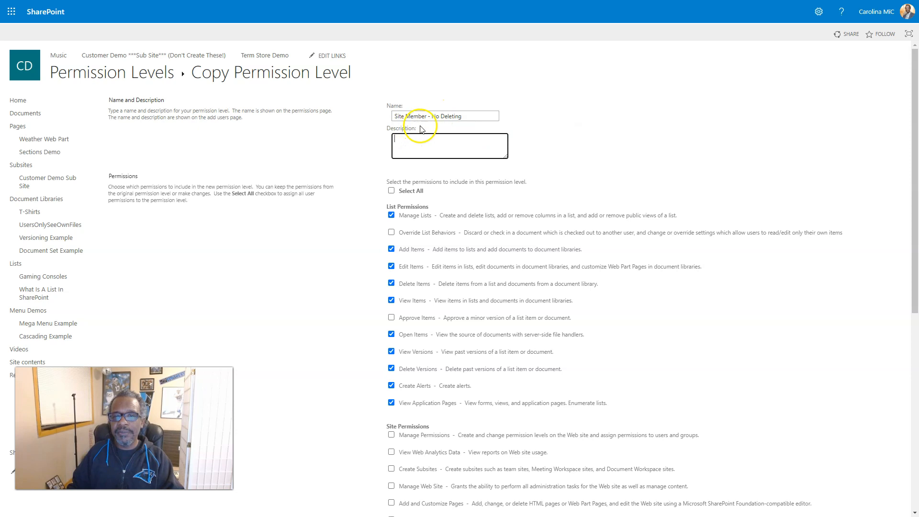
Step: Untick the Delete Items permission on the new level
scroll(down, 3)
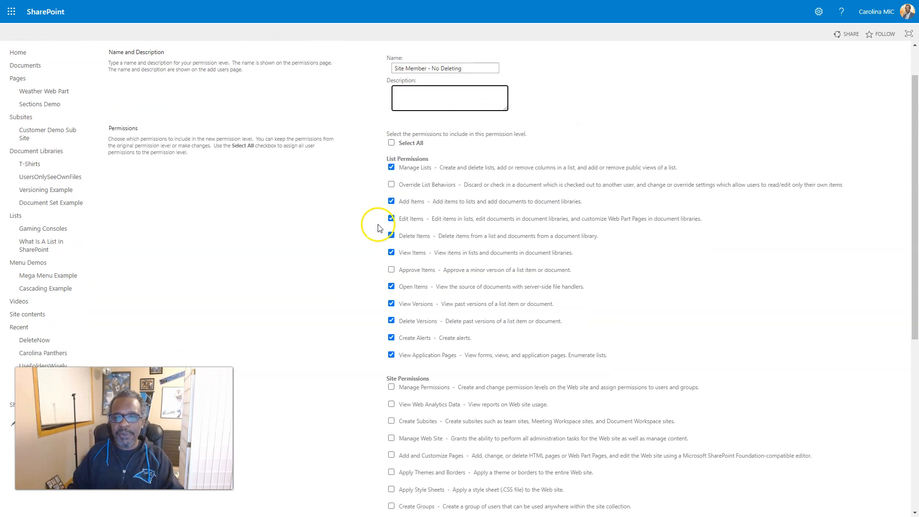
click(391, 236)
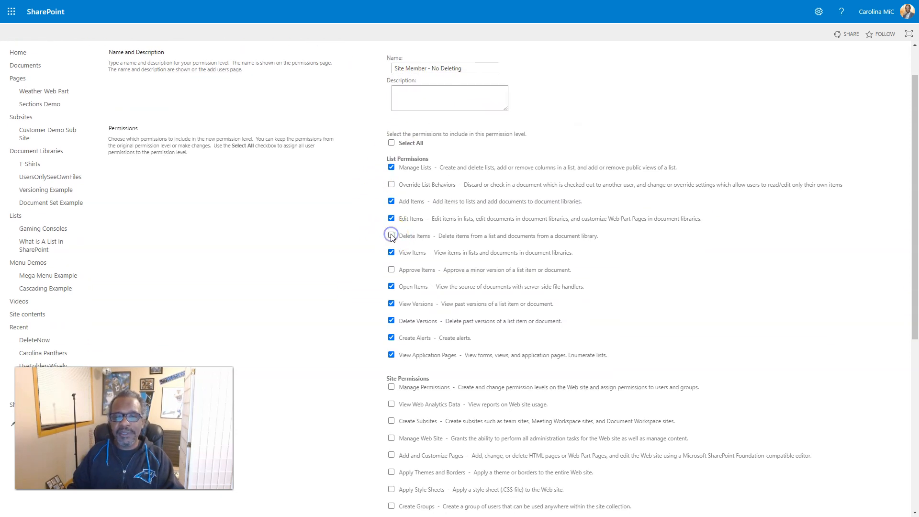
scroll(down, 3)
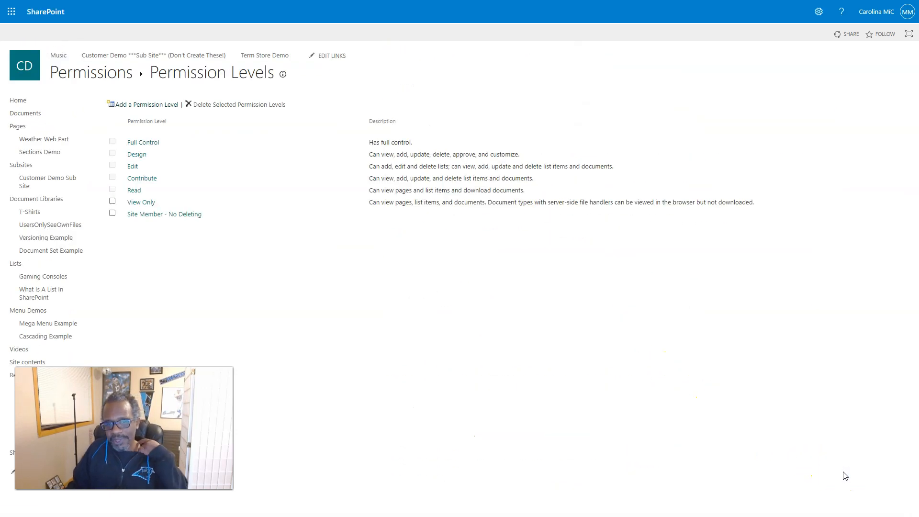
mouse_move(271, 166)
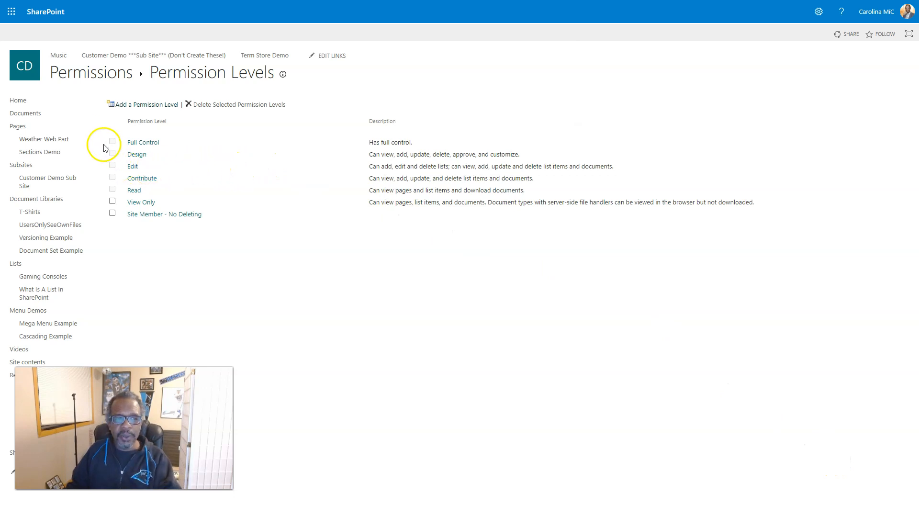
mouse_move(113, 202)
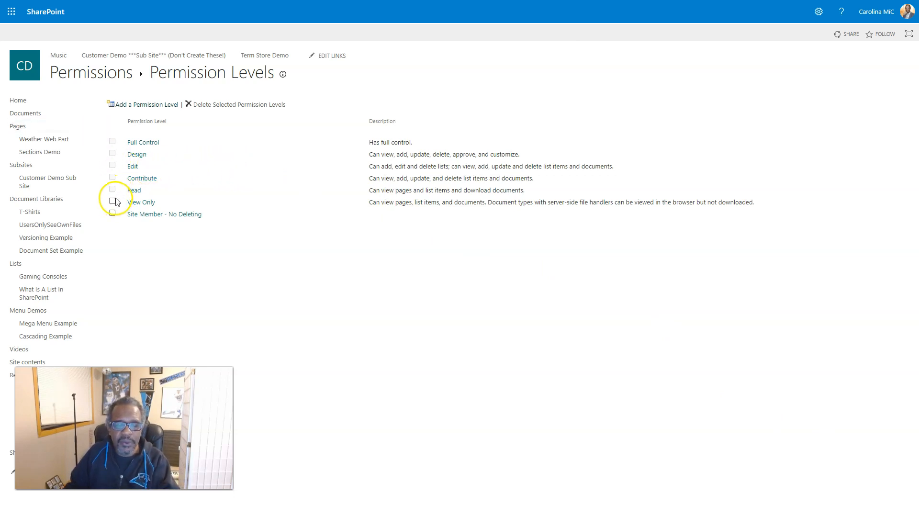
mouse_move(116, 189)
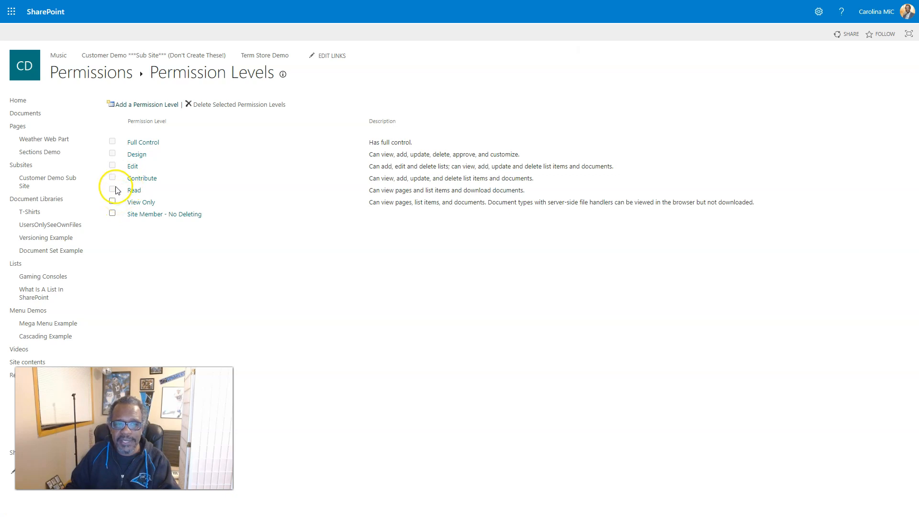
mouse_move(132, 166)
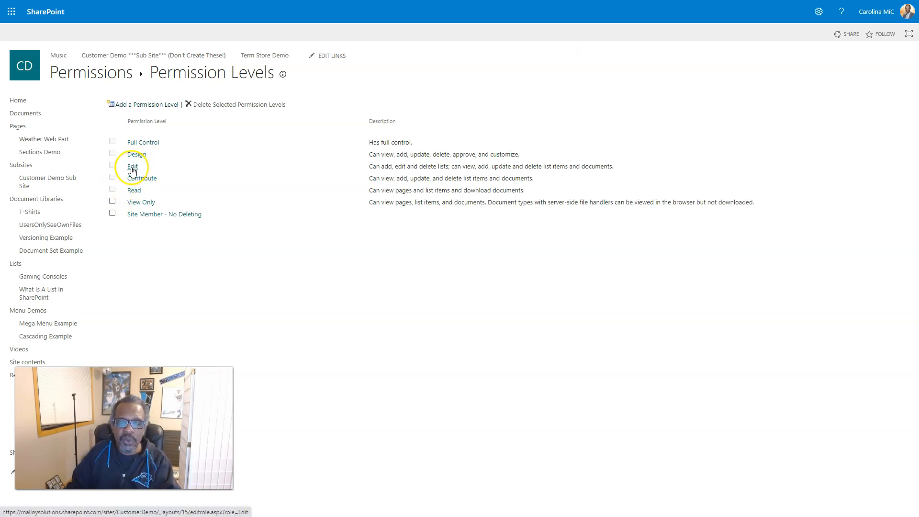
mouse_move(24, 66)
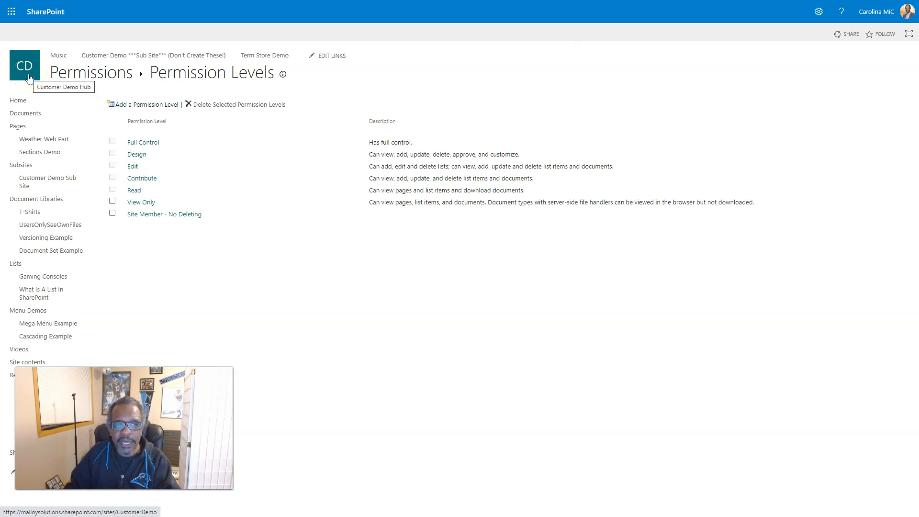
Step: From the hub home page, reach the advanced permissions page listing the four groups
click(818, 11)
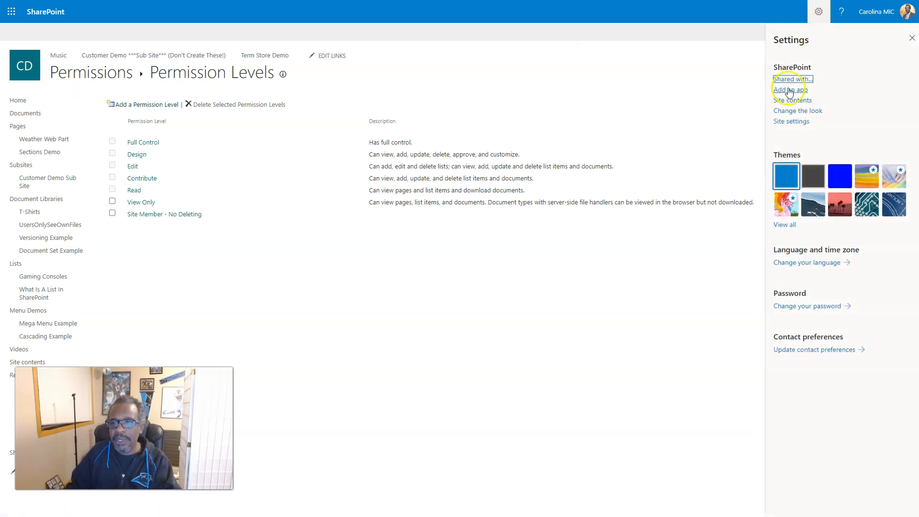
mouse_move(790, 120)
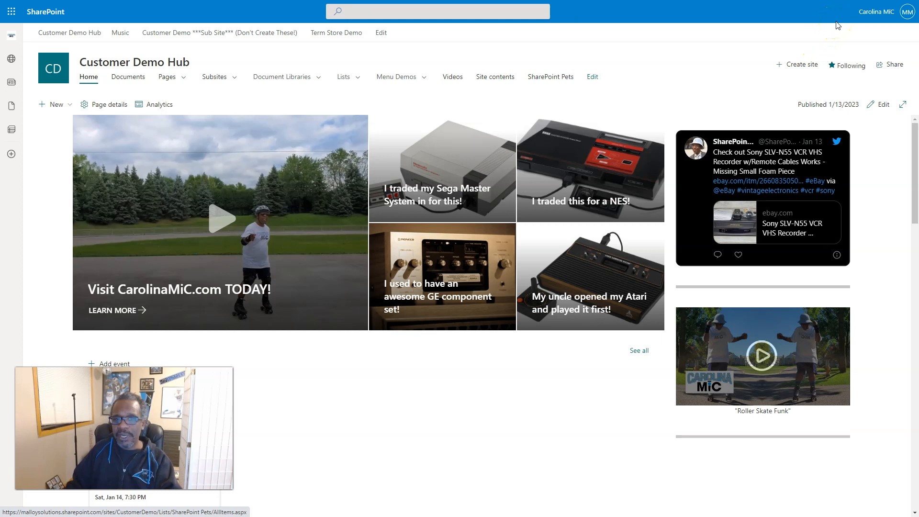
mouse_move(823, 12)
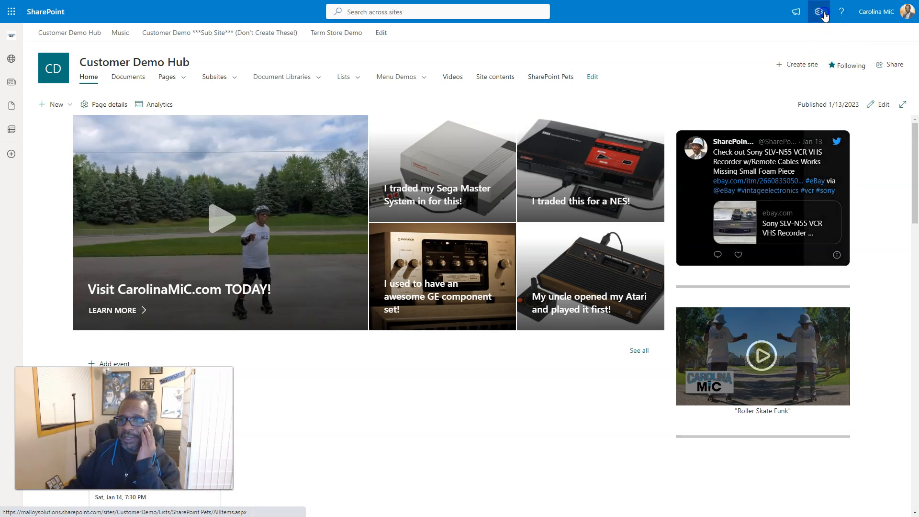
click(819, 11)
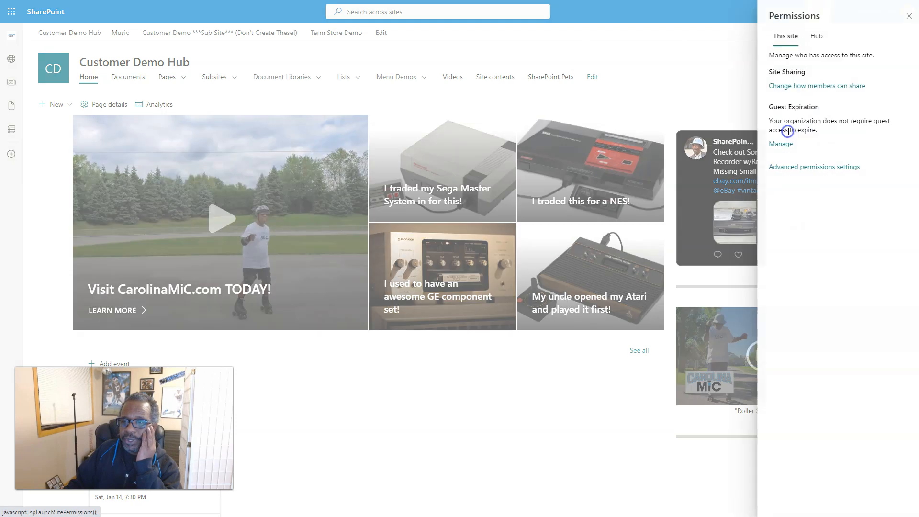
click(813, 167)
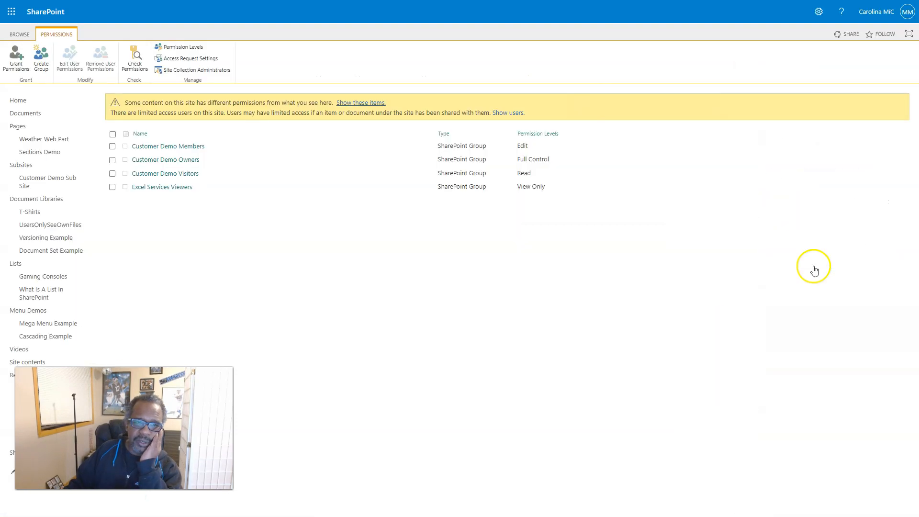
mouse_move(40, 58)
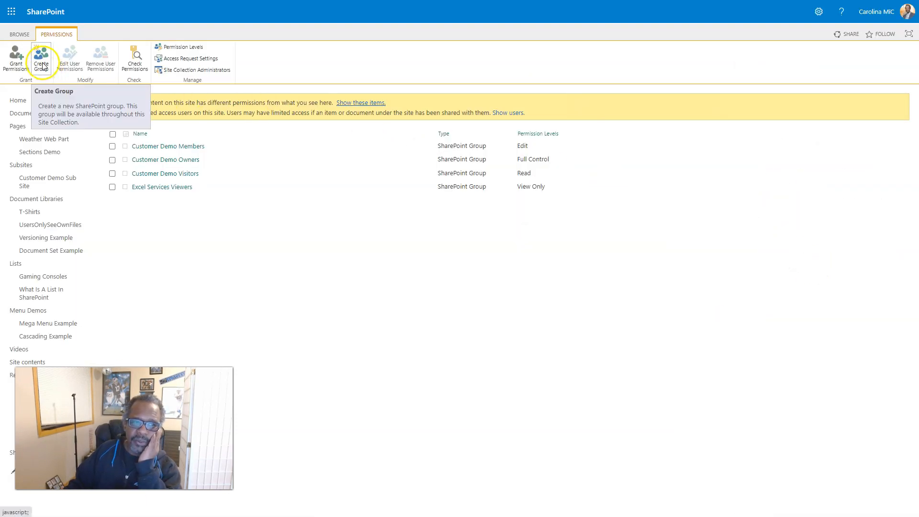
Step: Create a new SharePoint group named 'Members - Cannot Delete'
click(41, 58)
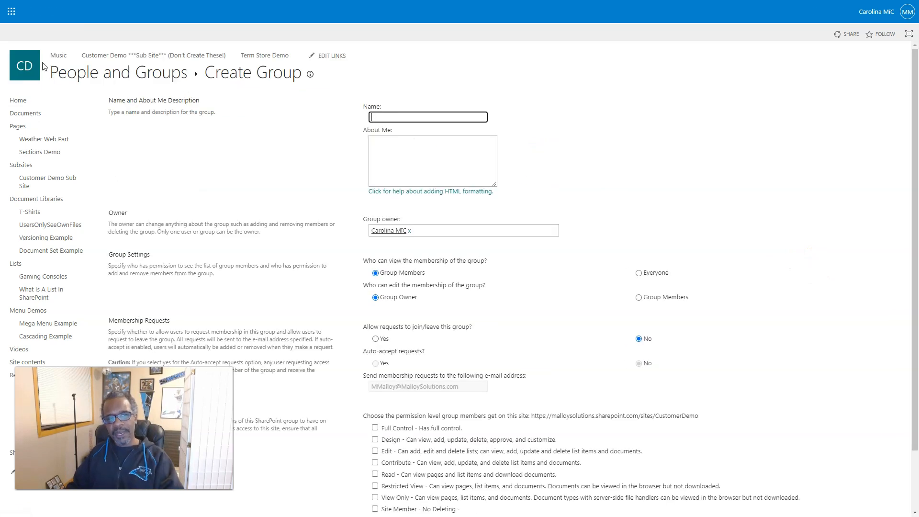
scroll(down, 3)
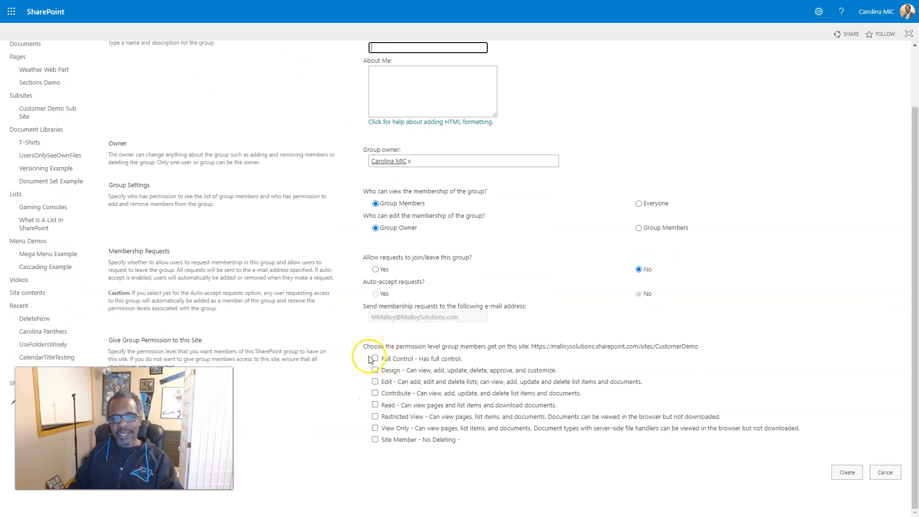
mouse_move(357, 385)
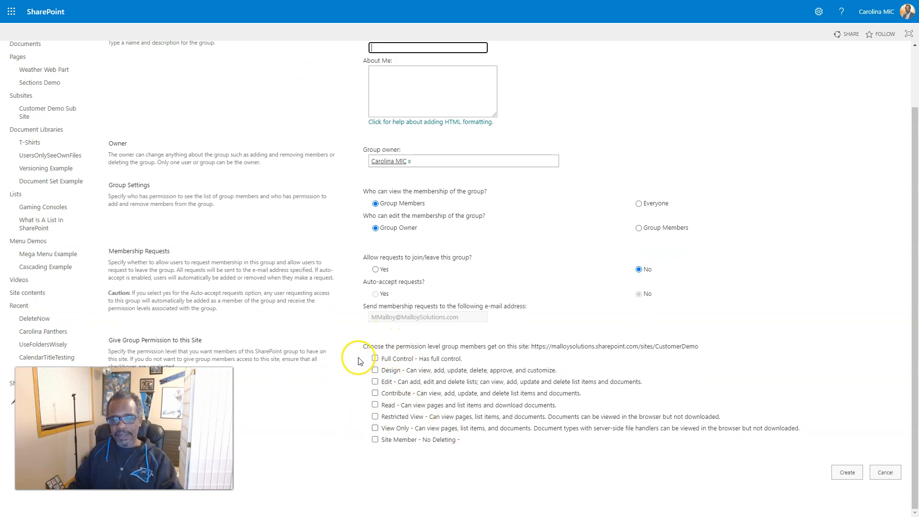
mouse_move(385, 365)
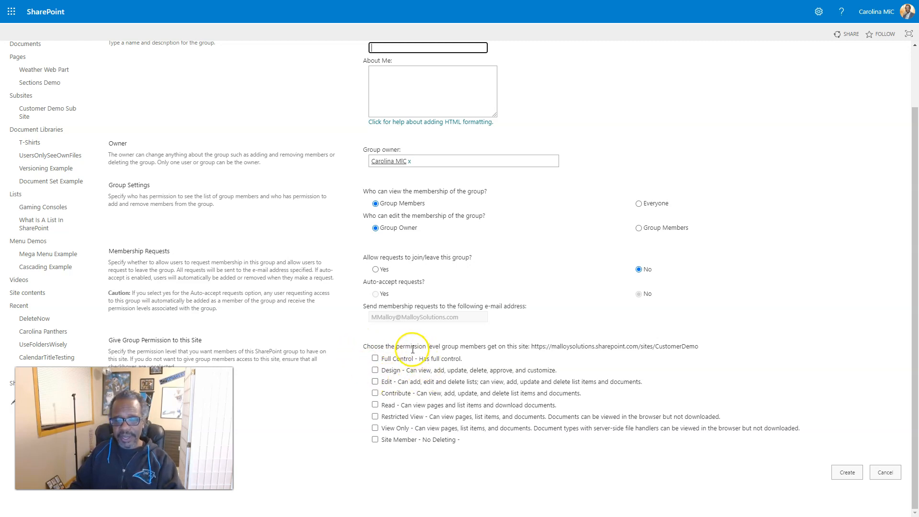
mouse_move(381, 341)
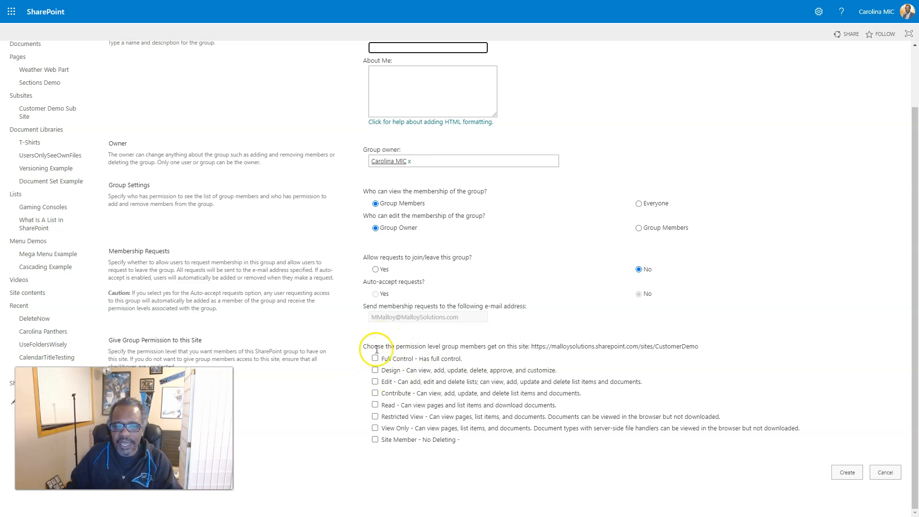
scroll(up, 3)
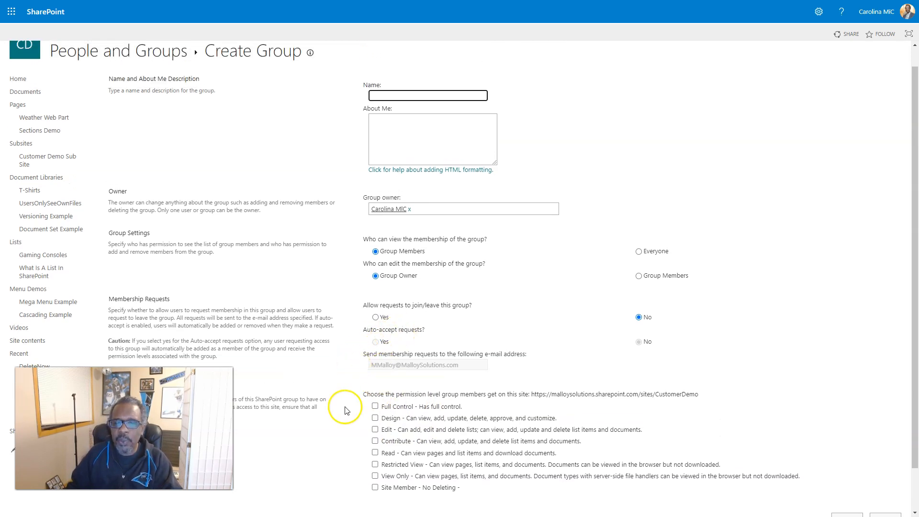
mouse_move(360, 392)
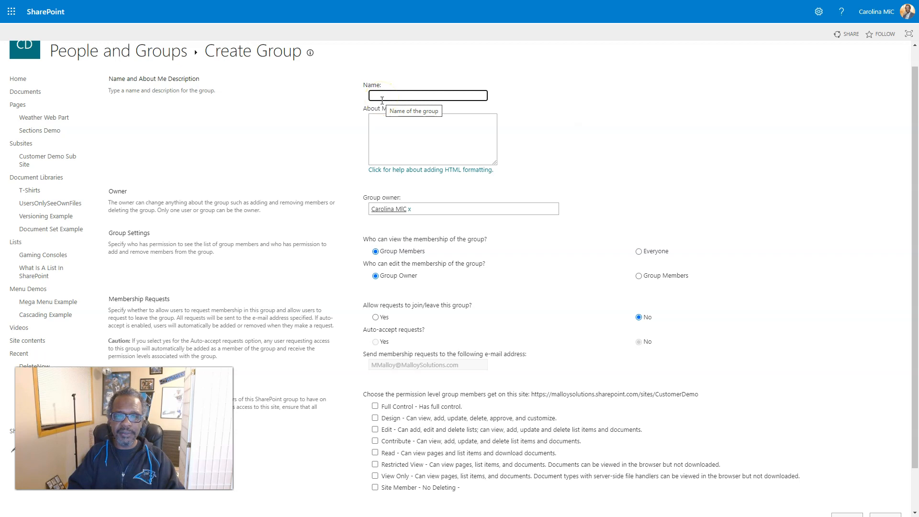
text(Members - Cannot Delete)
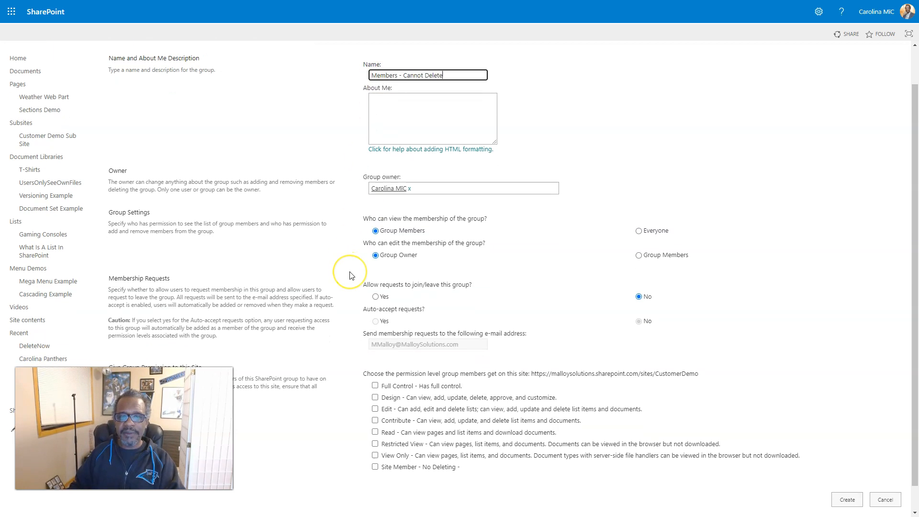
scroll(down, 3)
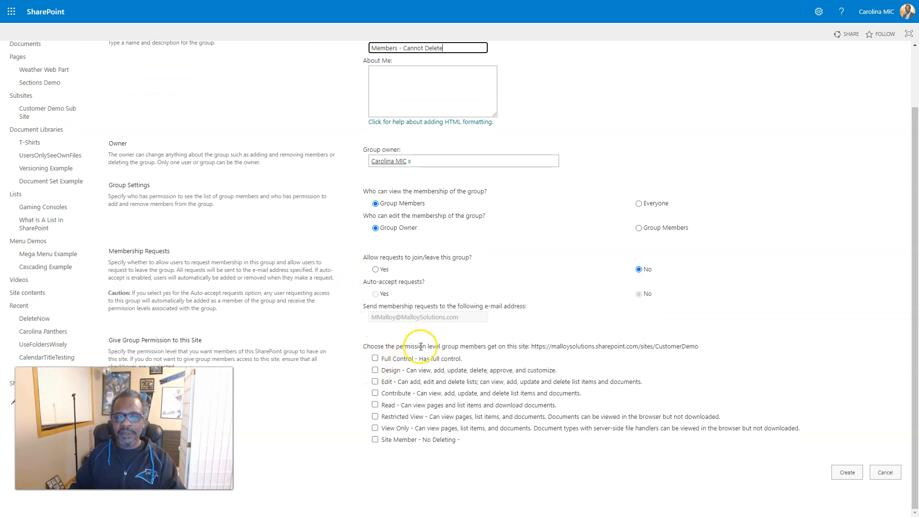
mouse_move(530, 401)
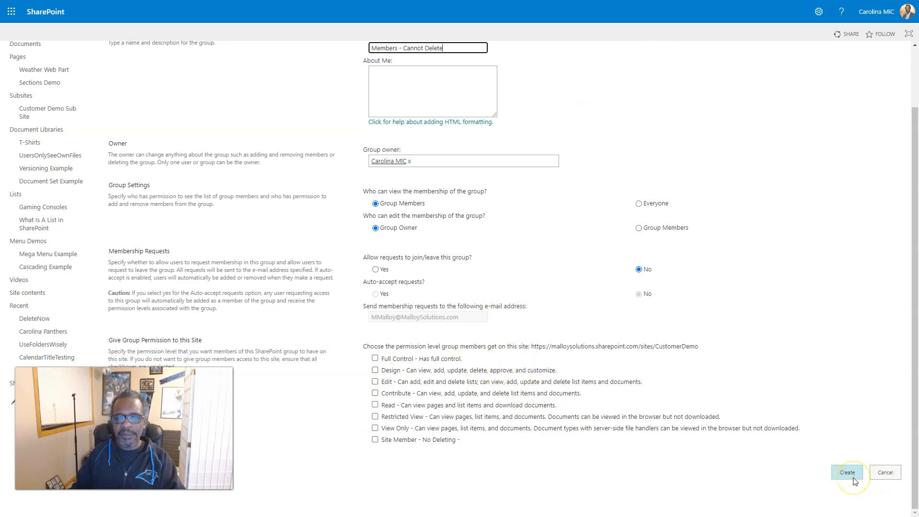
click(846, 471)
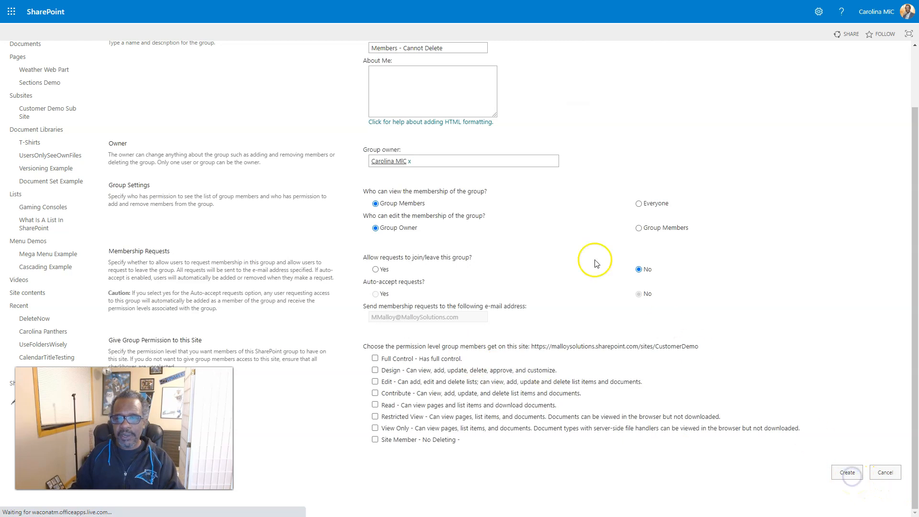
Step: Finish submitting the group and go to the hub's Site contents
click(845, 472)
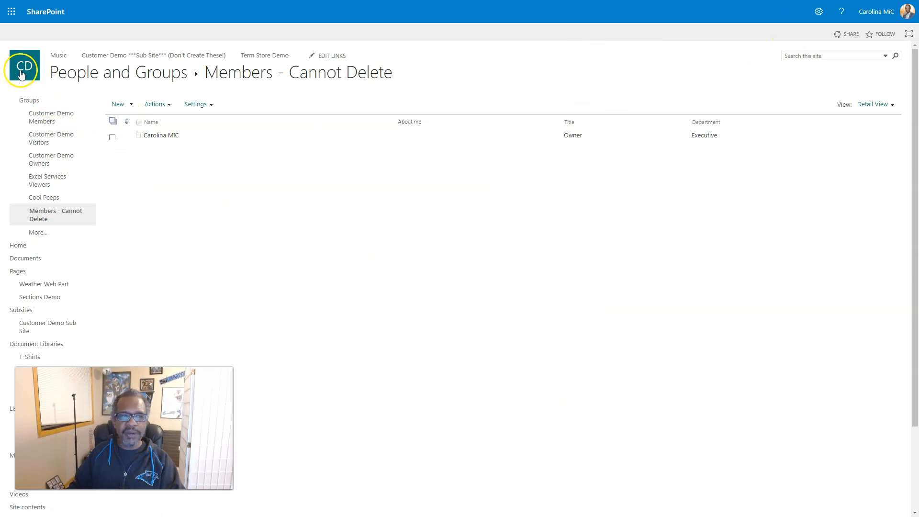
click(22, 69)
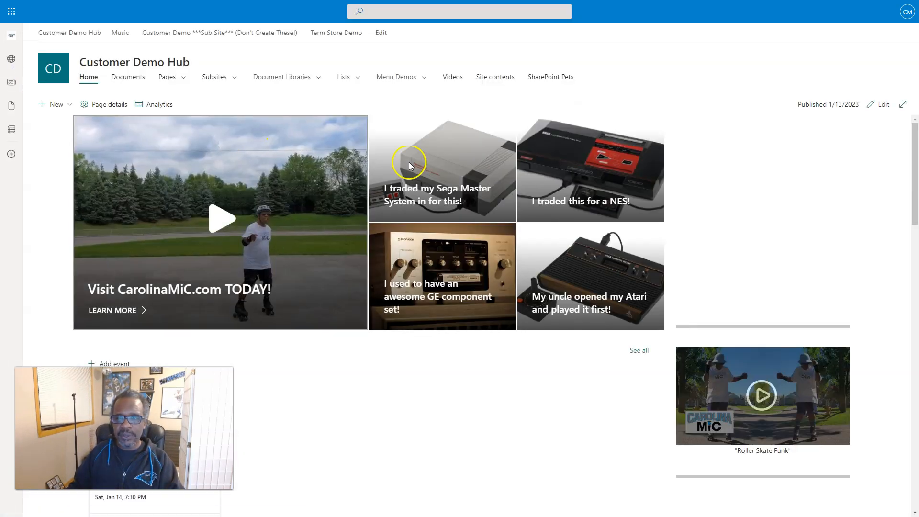
click(493, 77)
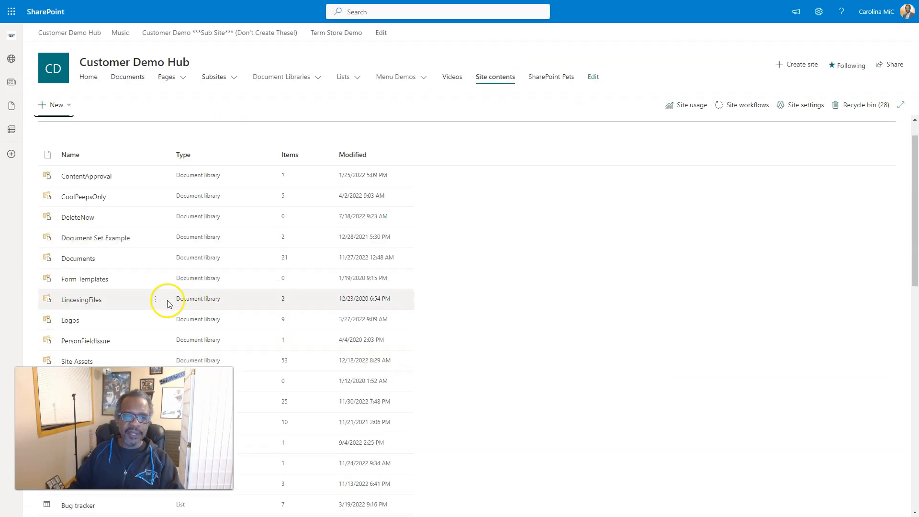
scroll(down, 3)
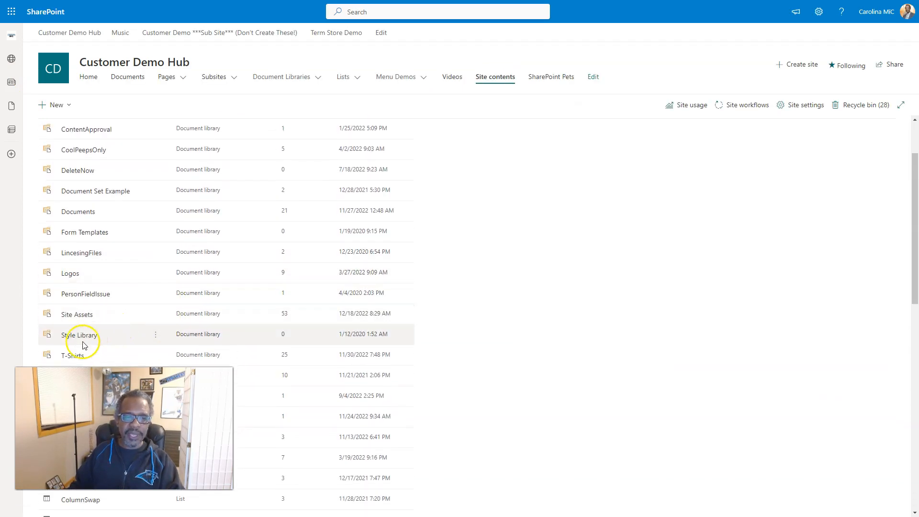
mouse_move(152, 358)
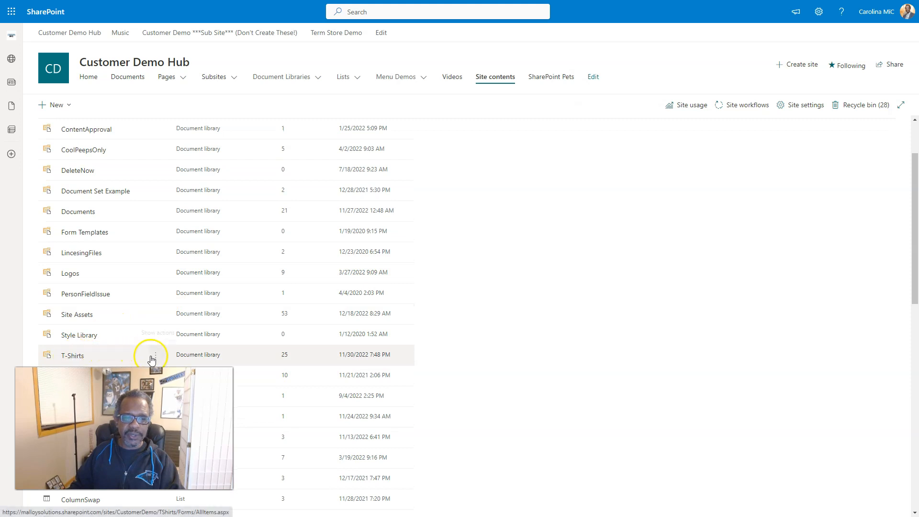
Step: Reach the T-Shirts library's settings page from its ellipsis menu
click(151, 355)
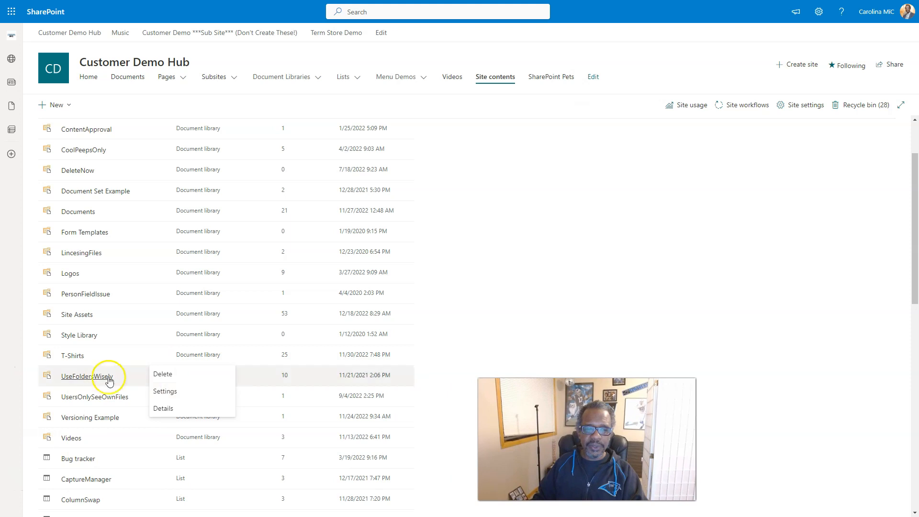
click(165, 391)
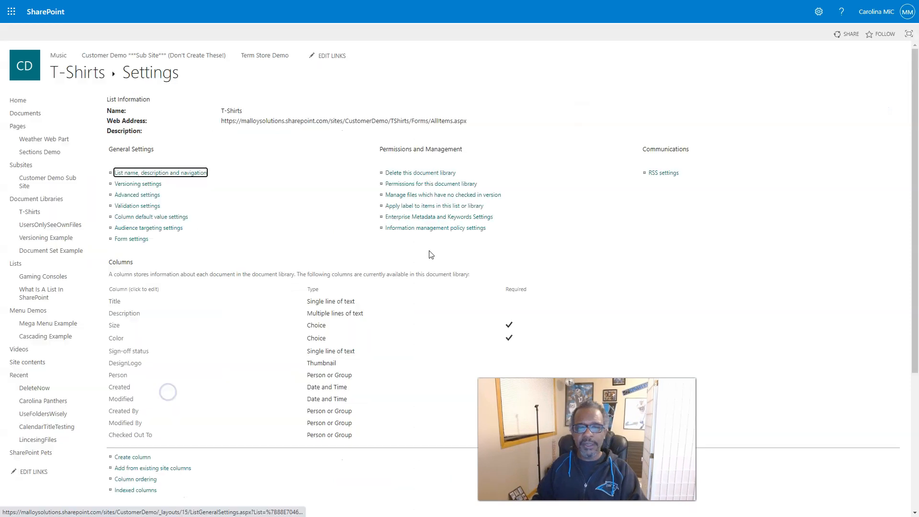
Step: Go to the T-Shirts library's permissions page and begin Grant Permissions
click(430, 183)
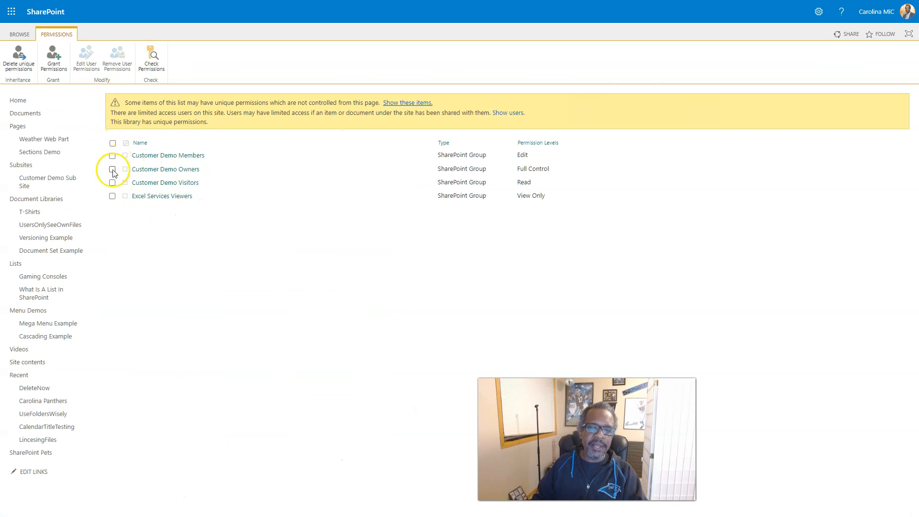
mouse_move(189, 228)
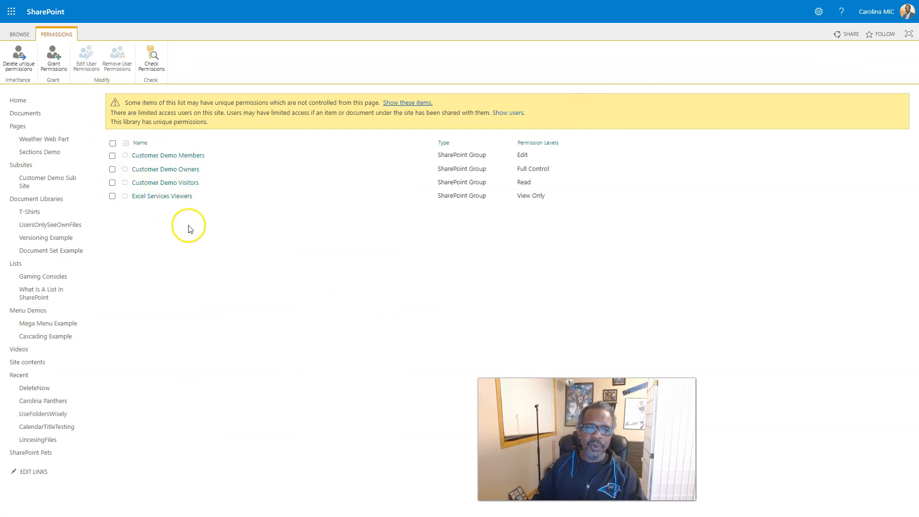
mouse_move(98, 227)
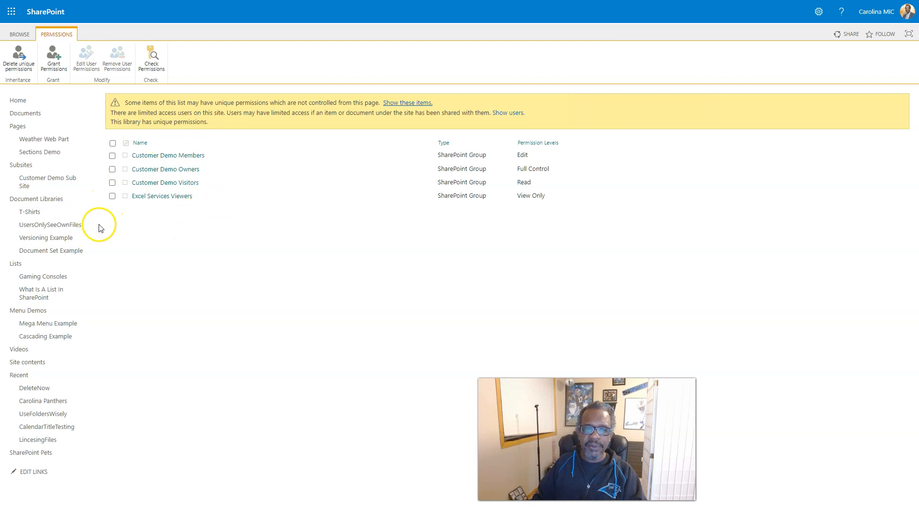
mouse_move(18, 57)
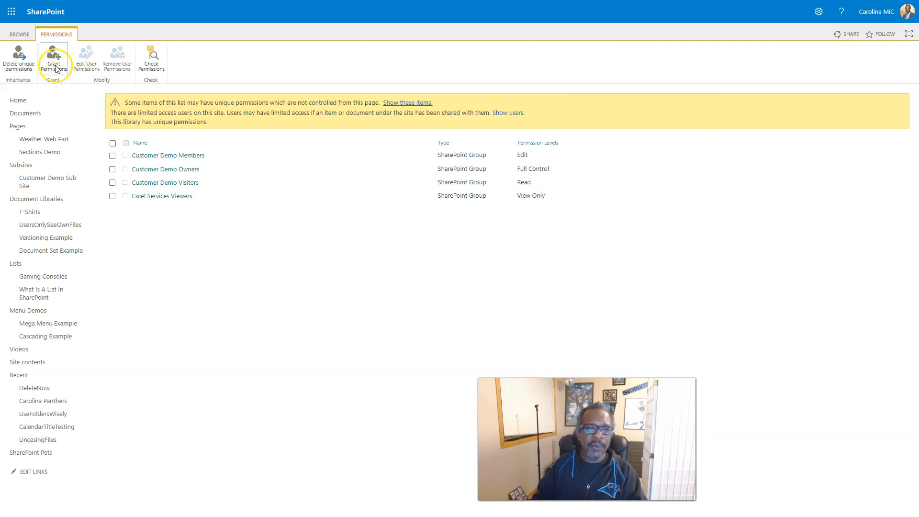
click(53, 58)
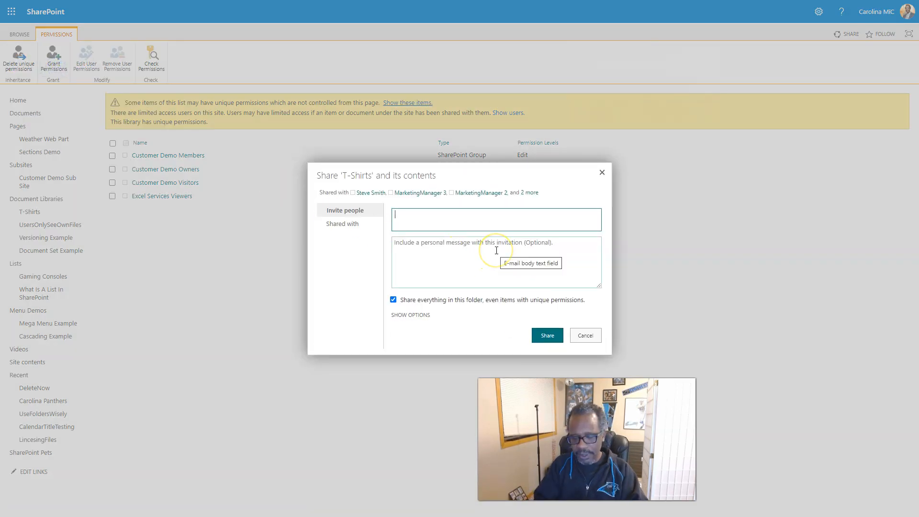
Step: Select the 'Members - Cannot Delete' group and turn off the email invitation
text(memb)
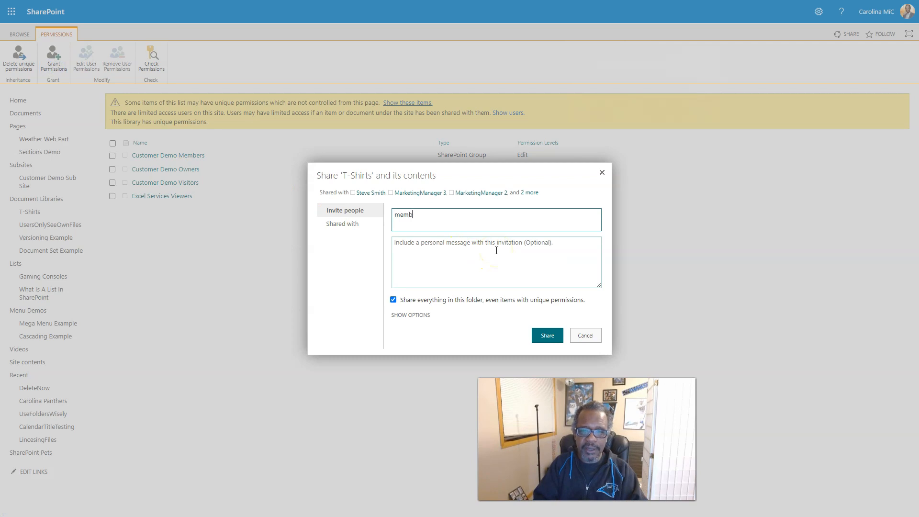
text(ers)
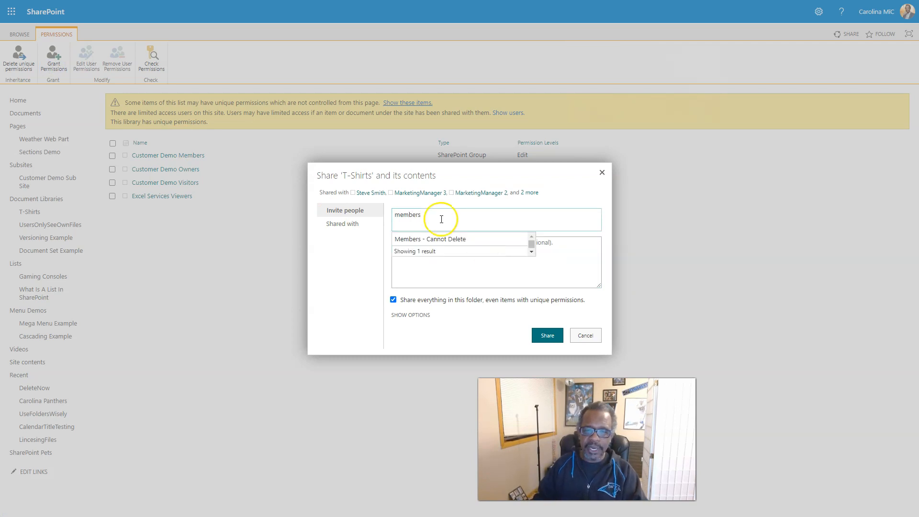
click(430, 238)
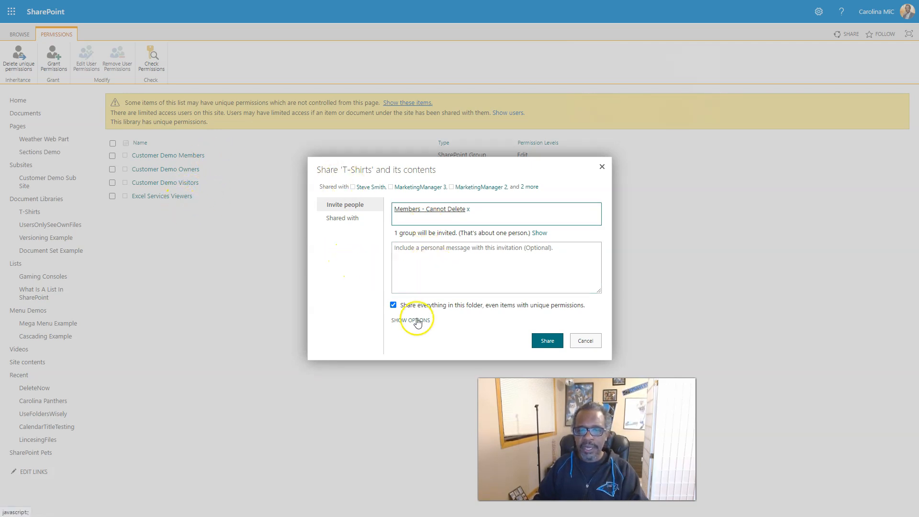
click(412, 320)
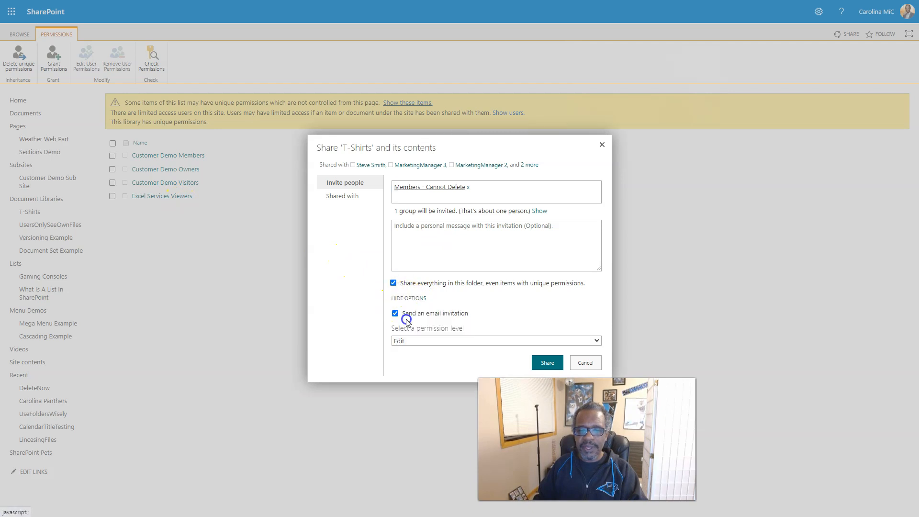
click(395, 313)
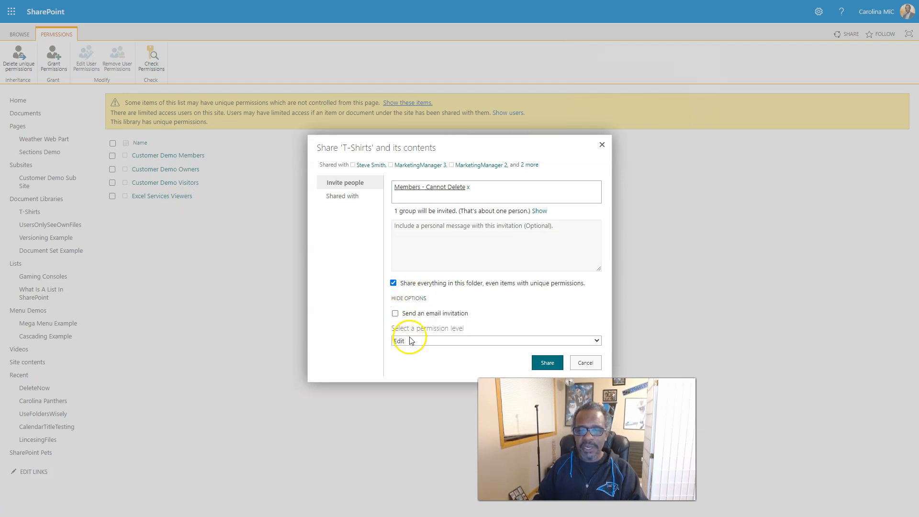
Step: Share the library with that group at the 'Site Member - No Deleting' permission level
click(495, 341)
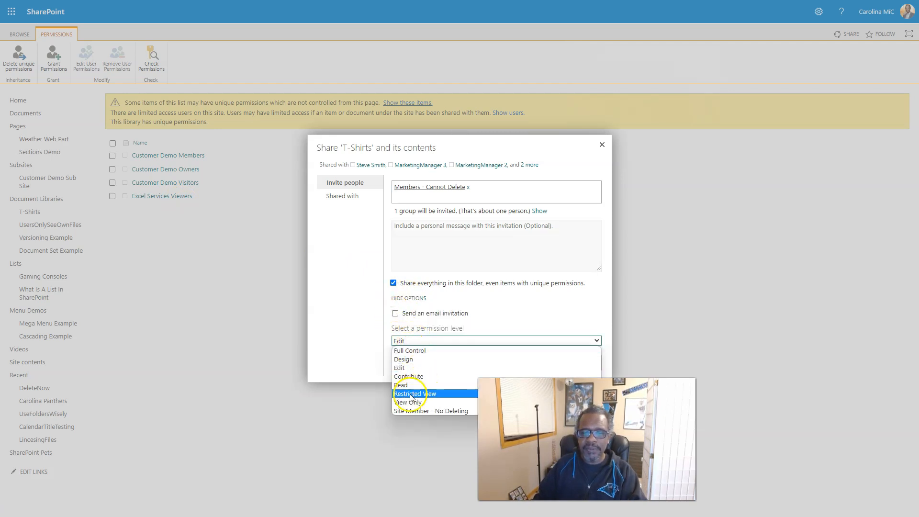
mouse_move(436, 410)
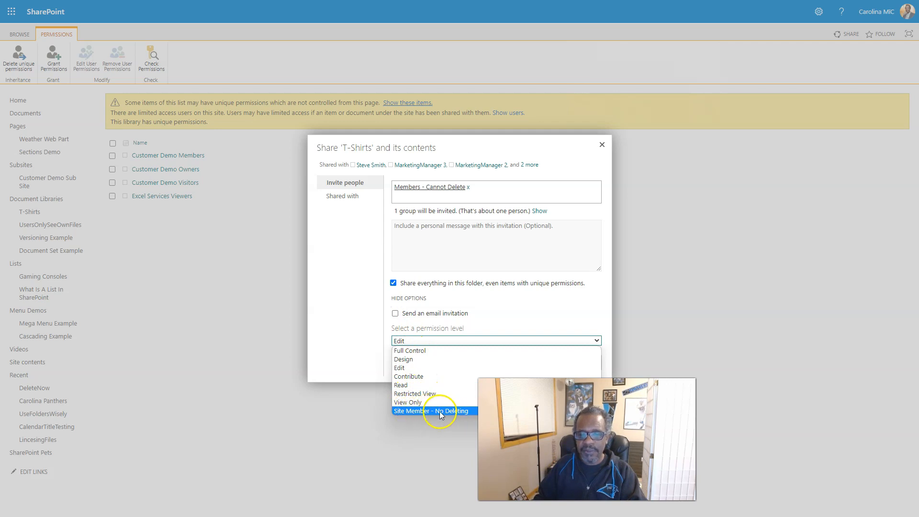
click(433, 410)
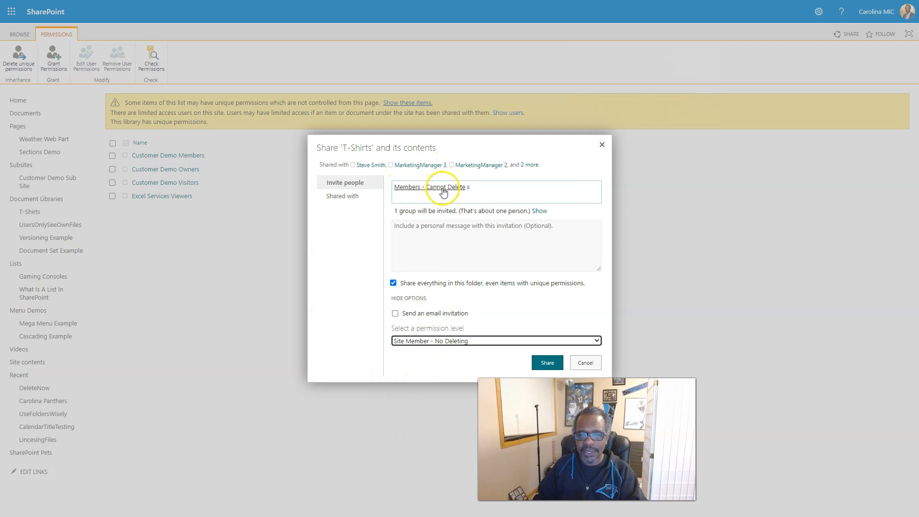
mouse_move(431, 348)
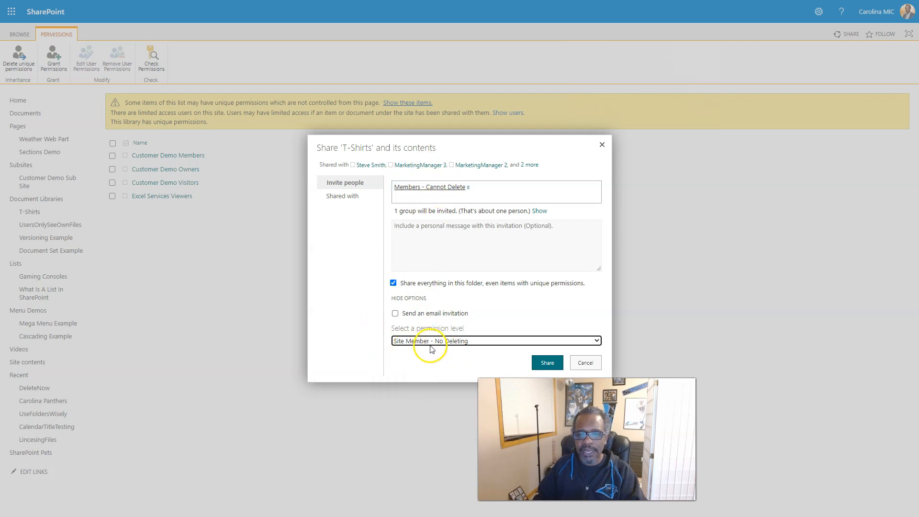
mouse_move(448, 350)
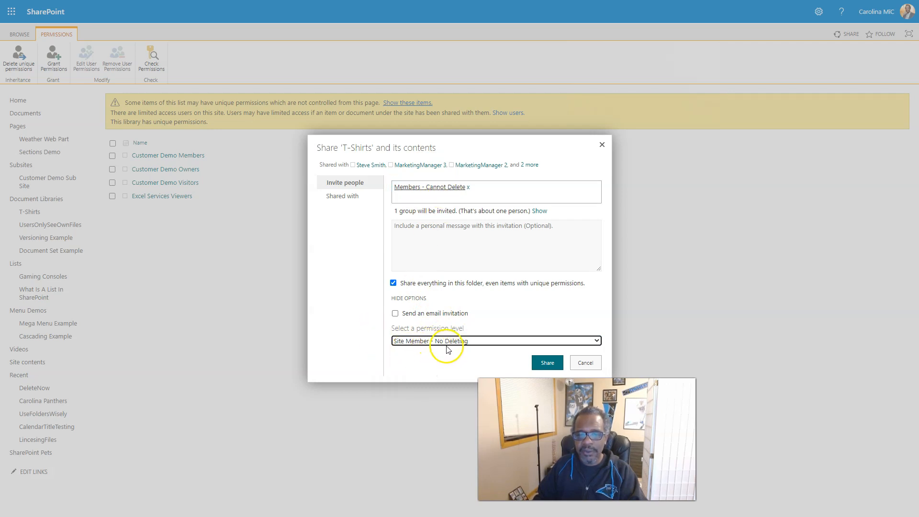
click(546, 362)
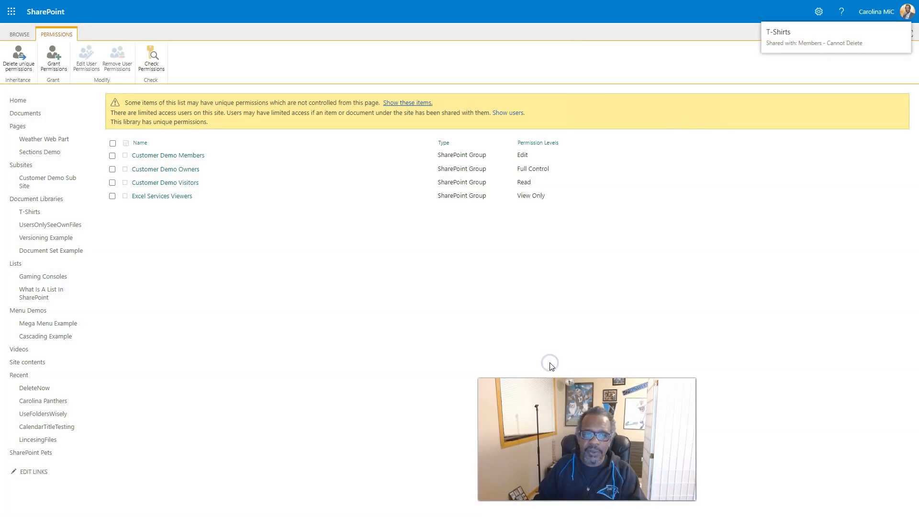
mouse_move(276, 264)
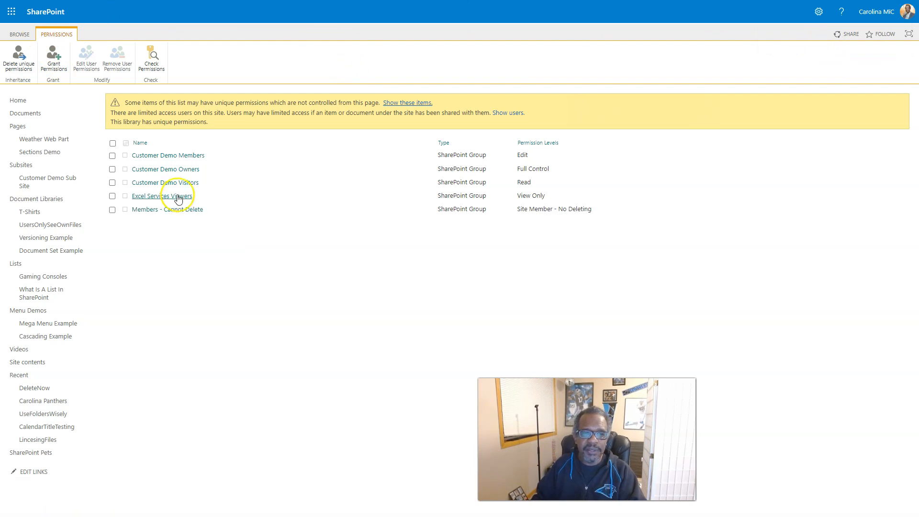
Step: View the members of the 'Members - Cannot Delete' group from the permissions list
click(166, 209)
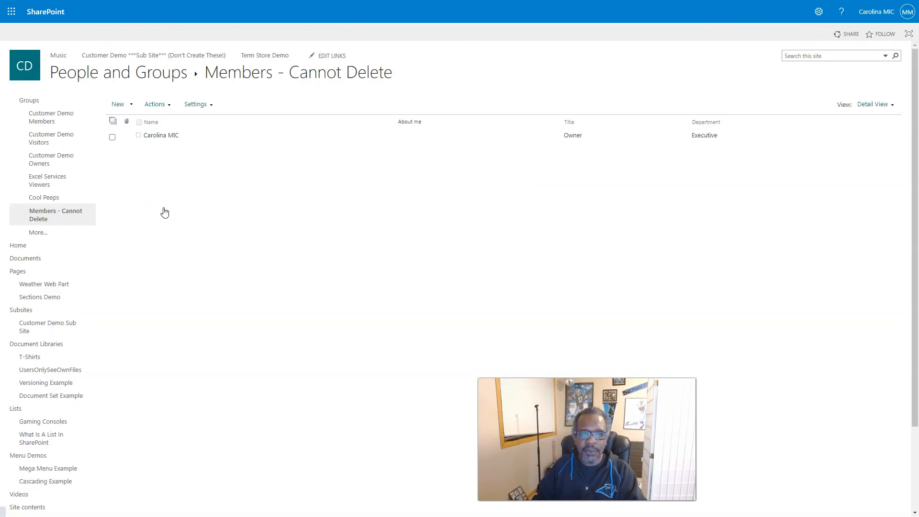